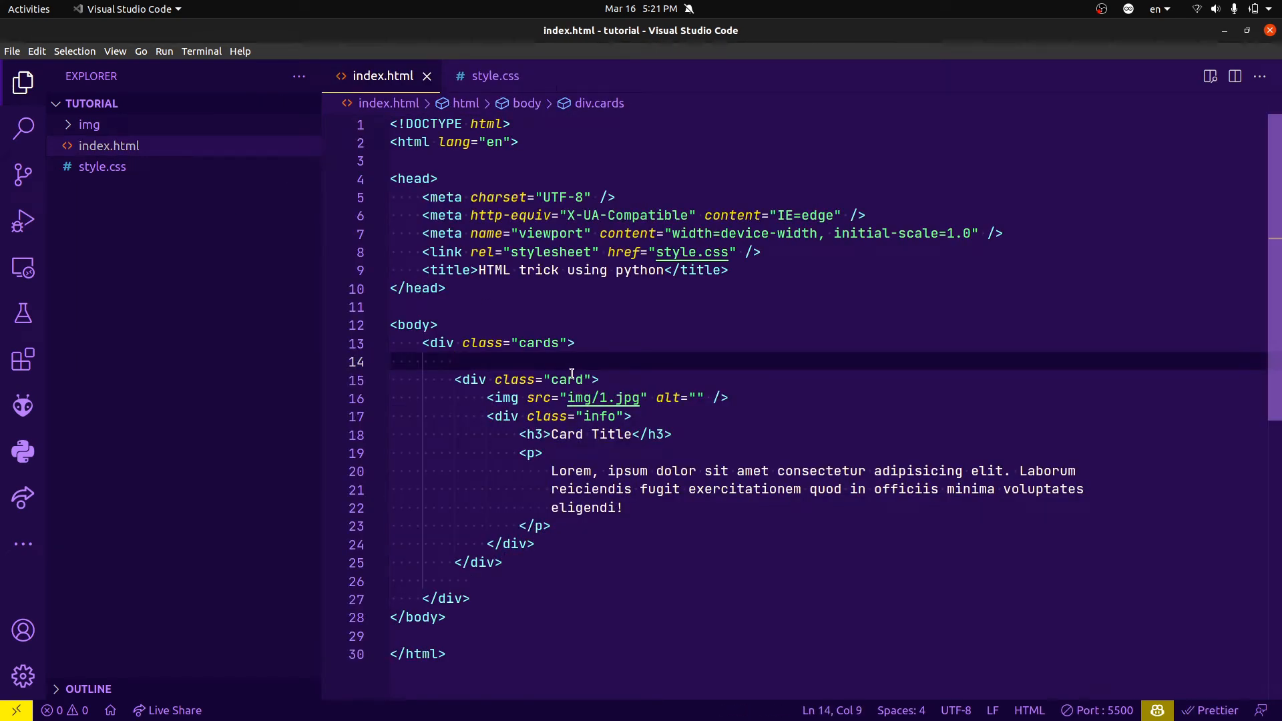
mouse_move(453, 380)
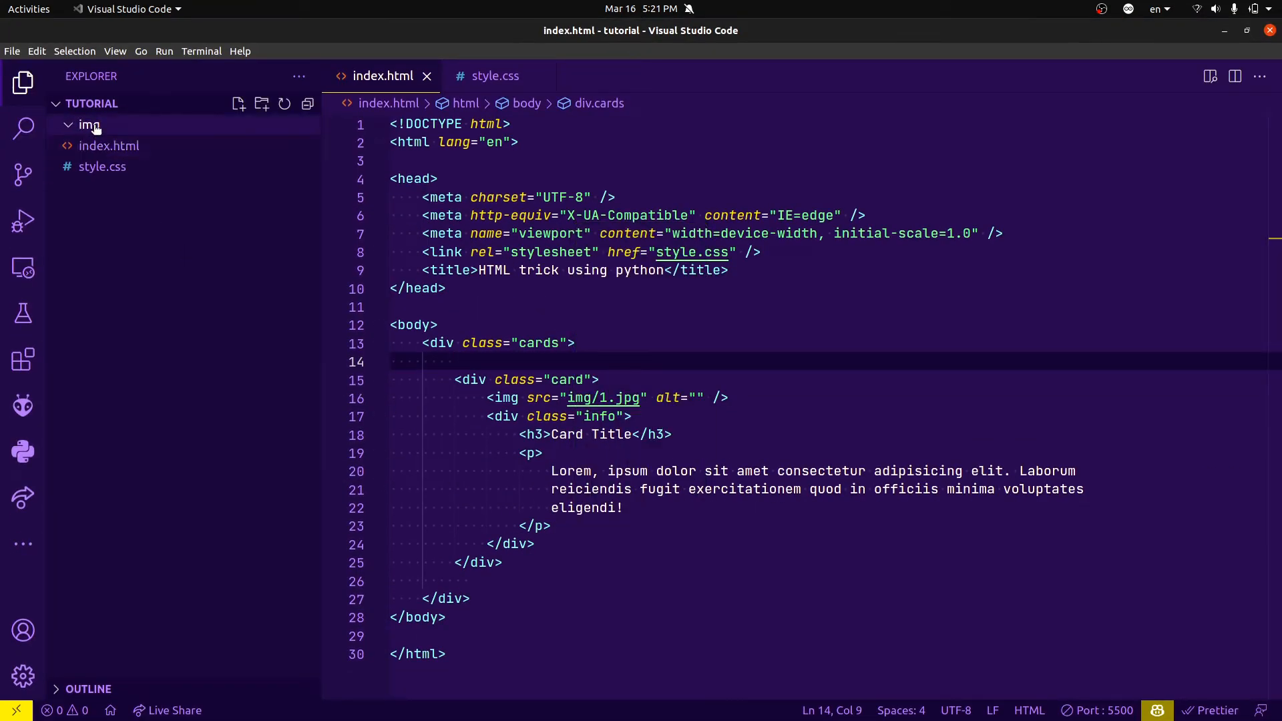
Create a new file named img.py in the tutorial project
left_click(88, 124)
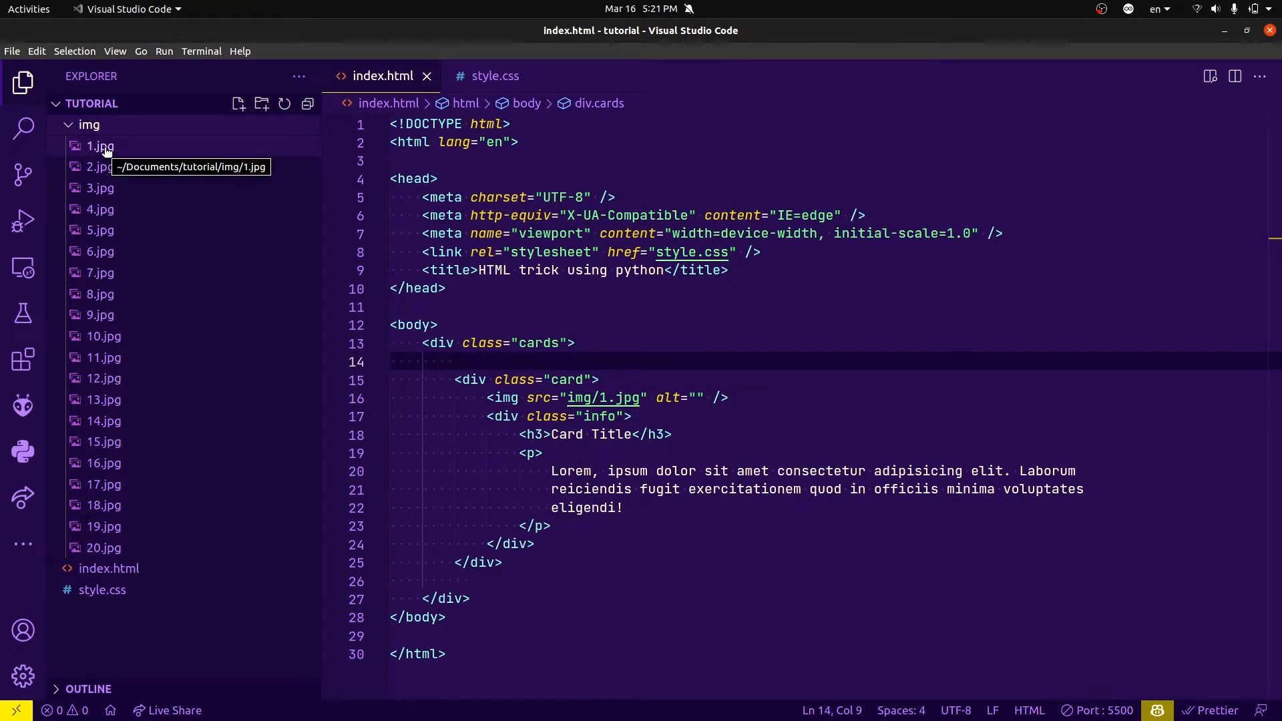
left_click(88, 124)
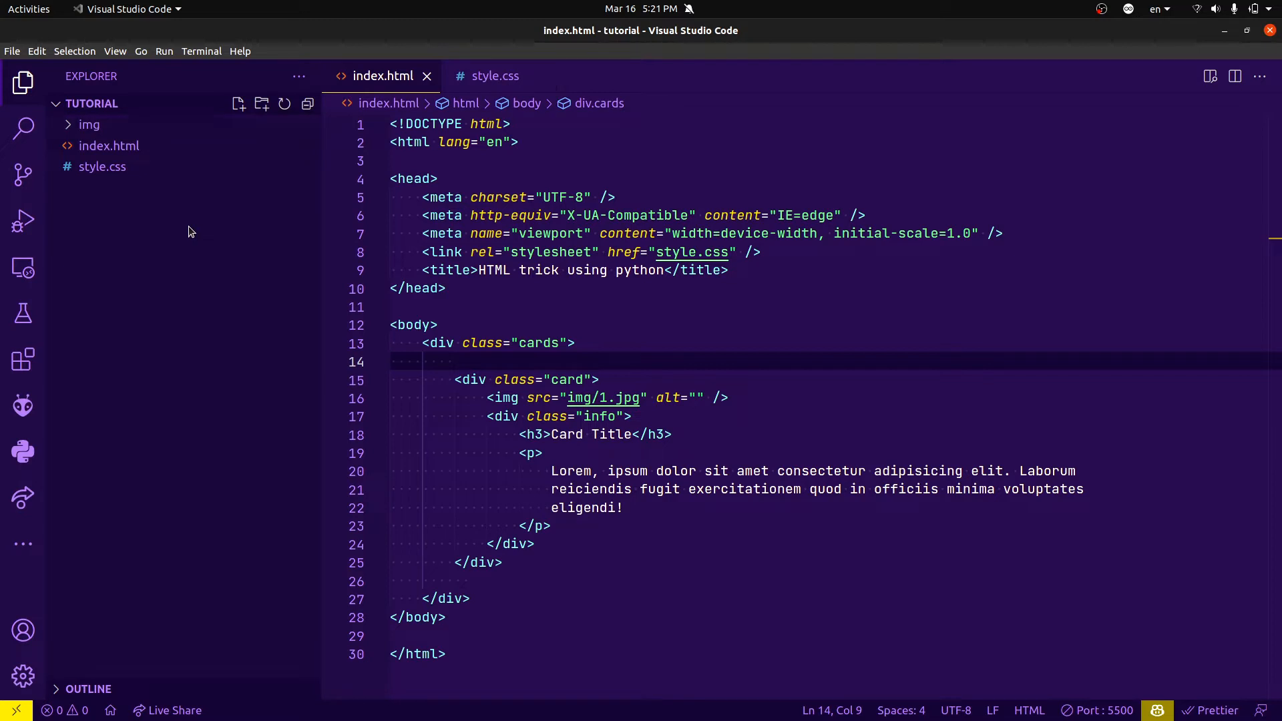
left_click(238, 104)
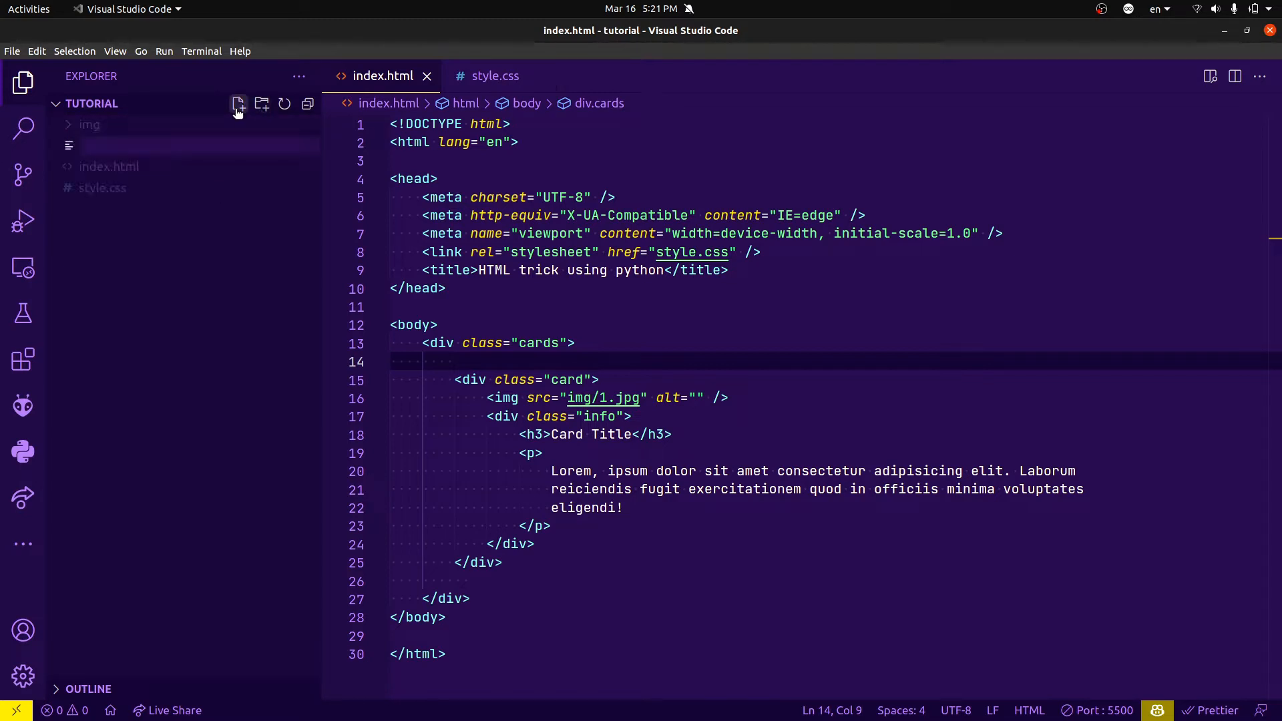
type("img.py")
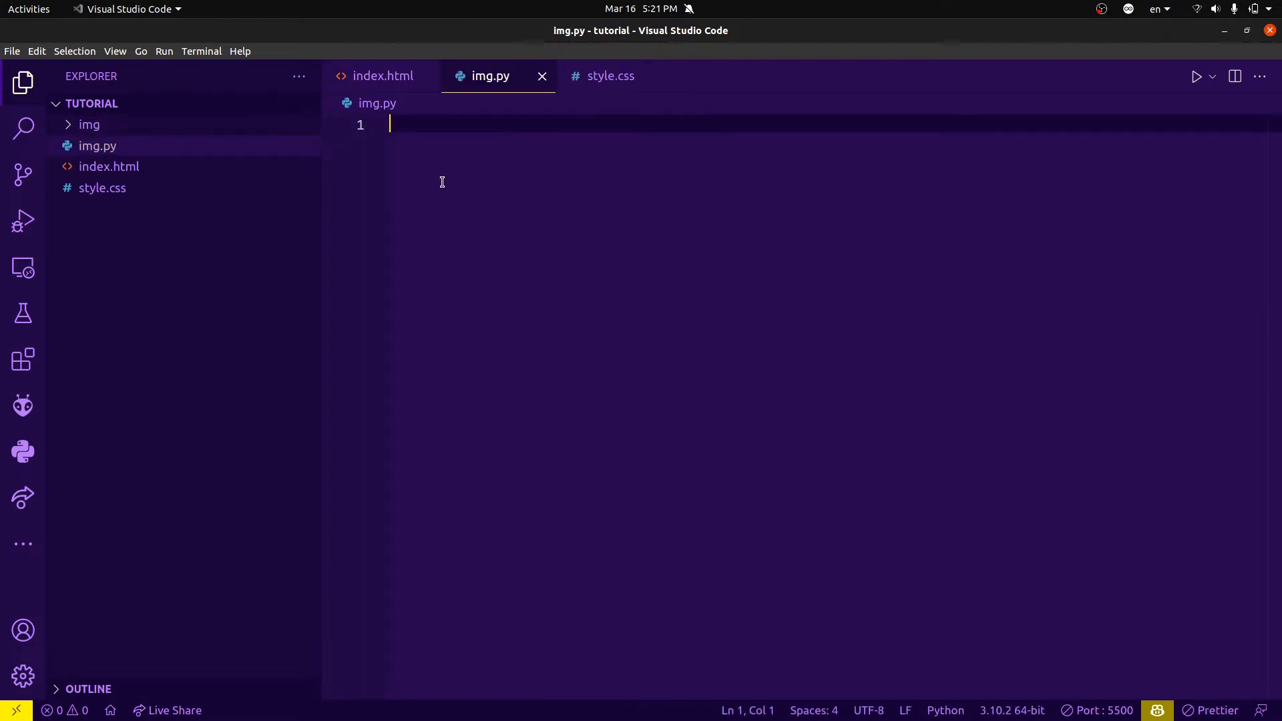
Import pathlib and set path = pathlib.Path('./img')
type("impor")
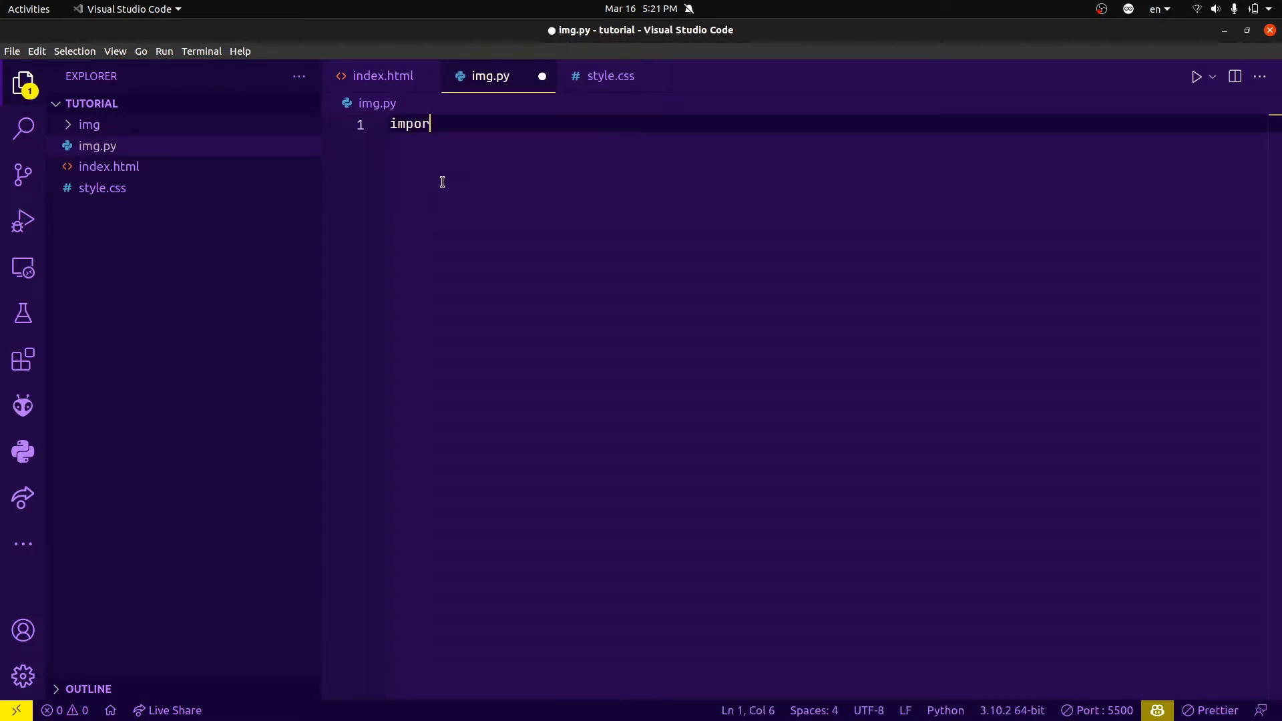
type("t pathlib")
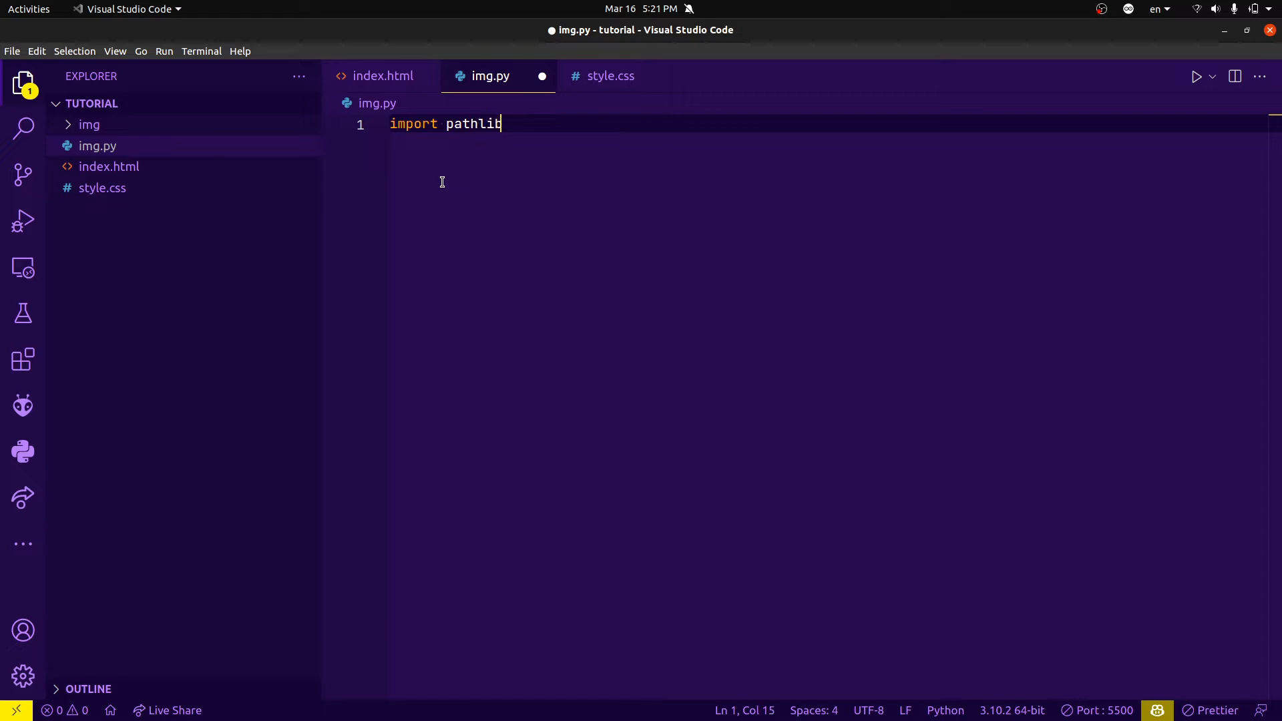
key("Enter")
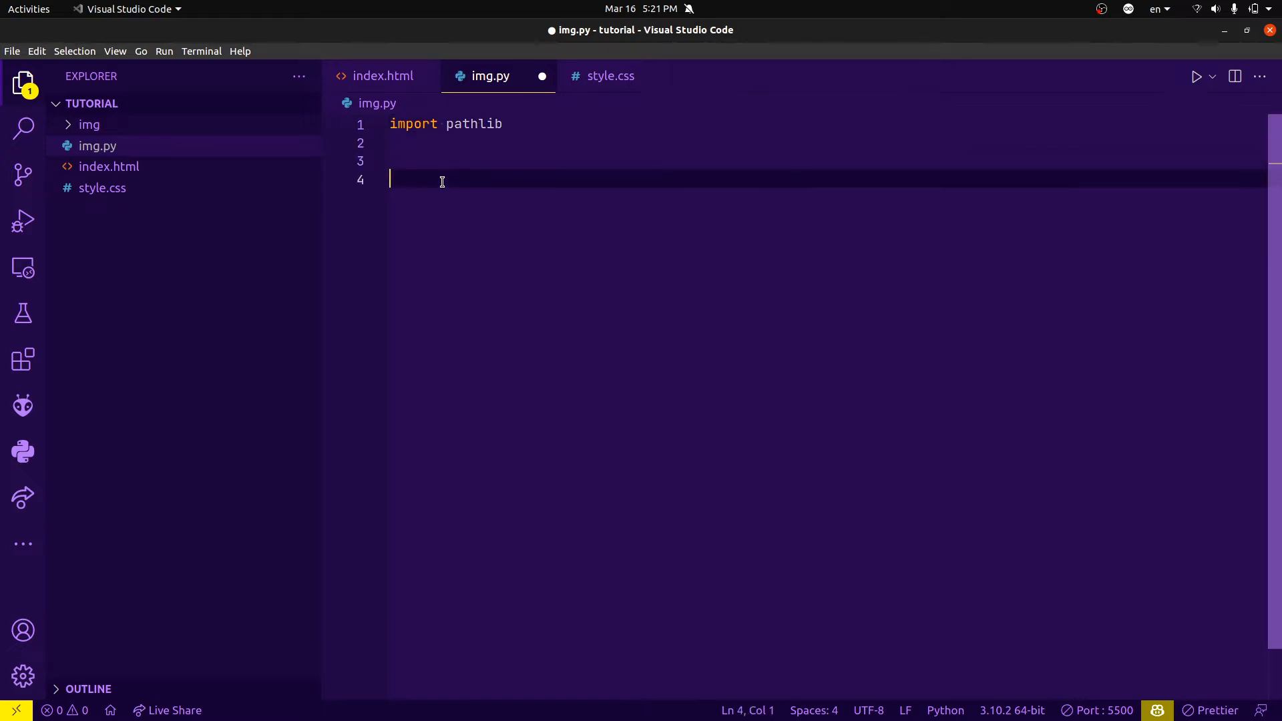
type("path =")
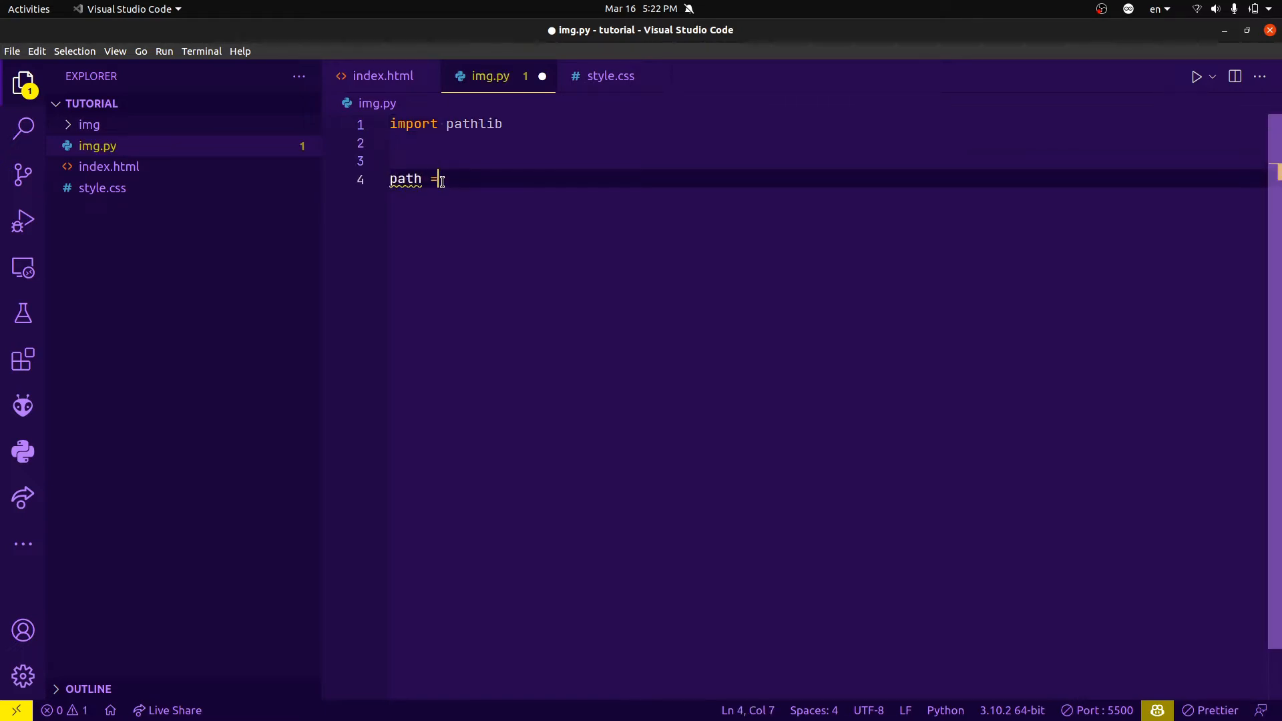
type("pathlib")
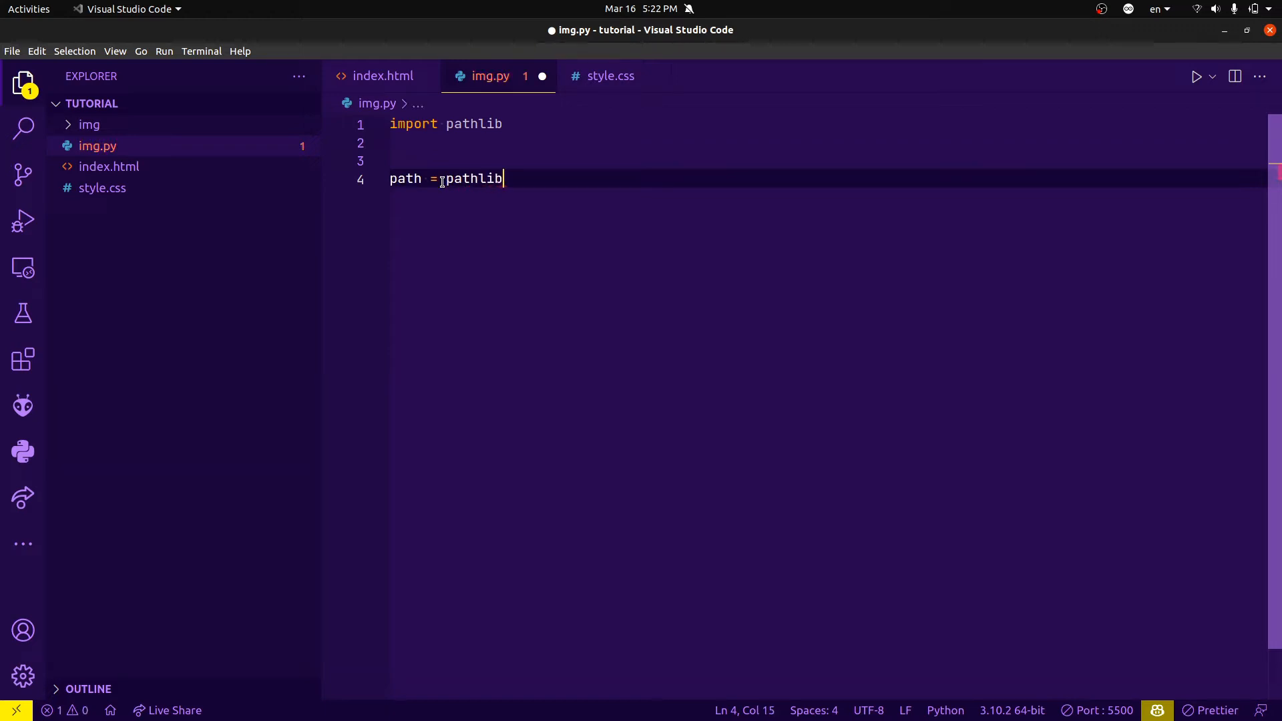
type(".Pa")
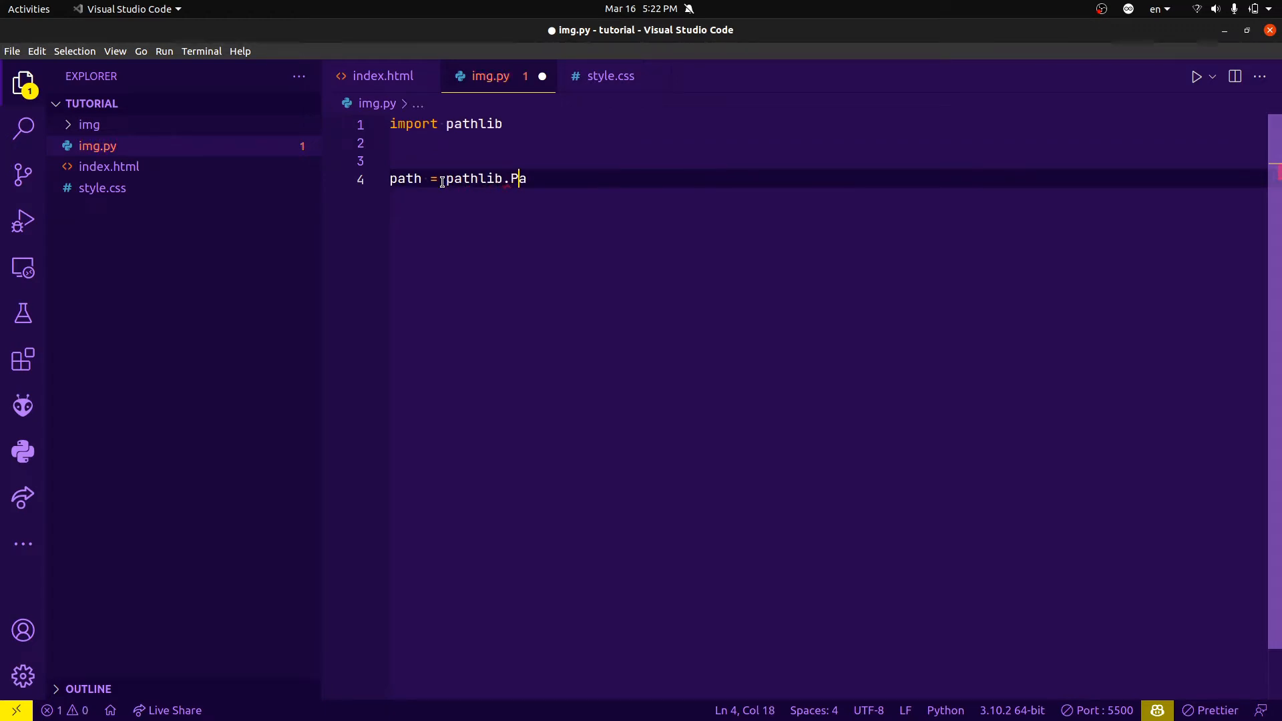
type("th('./')")
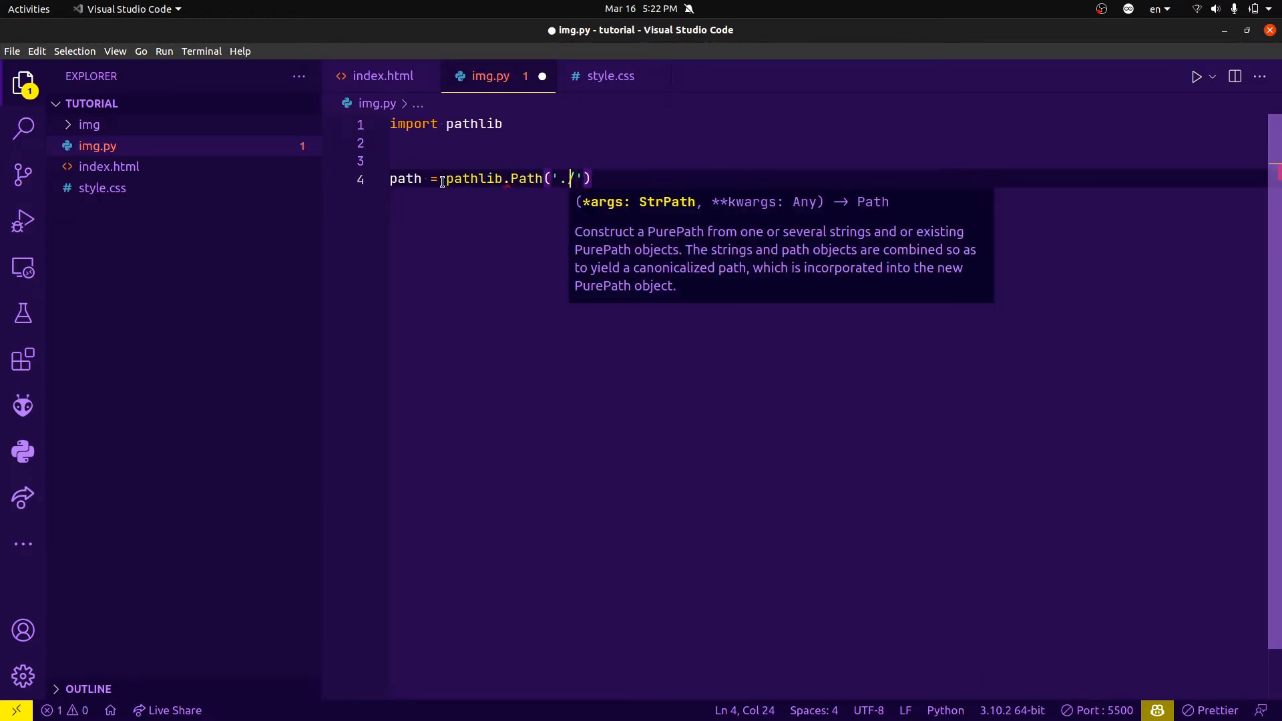
type("img")
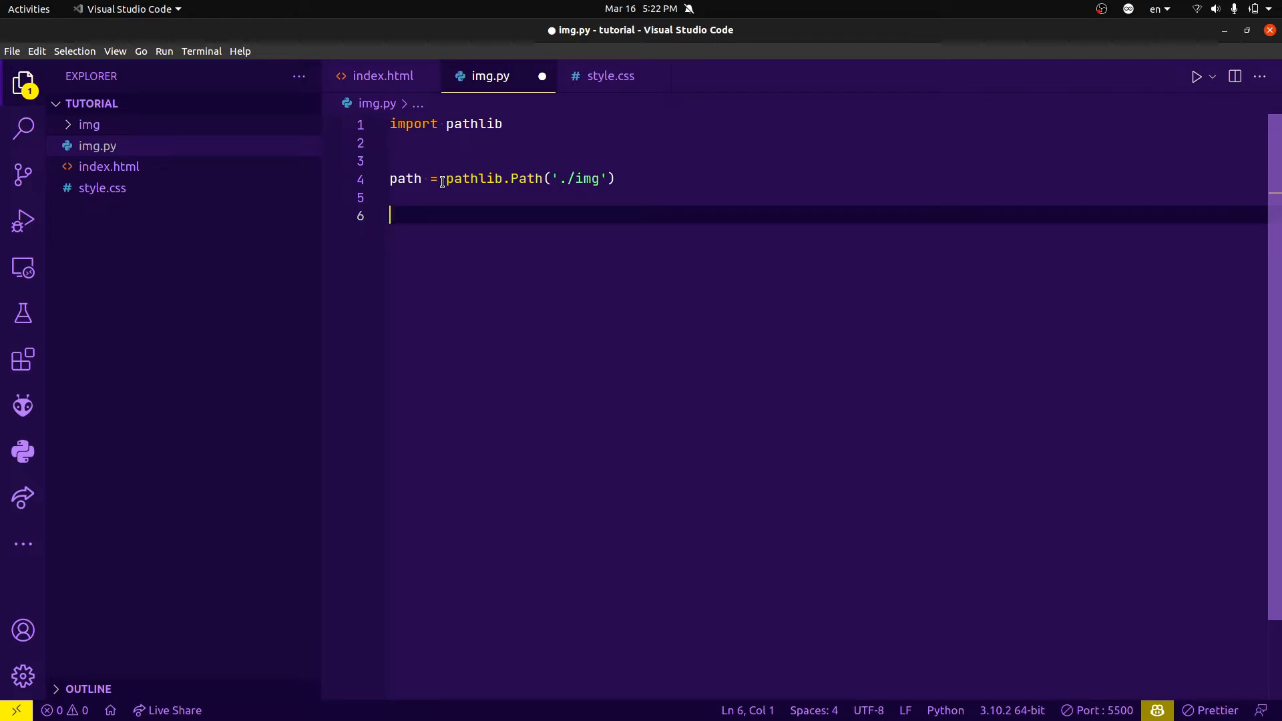
Loop for img in path.glob('*') and start a multi-line f-string print inside it
type("for img in")
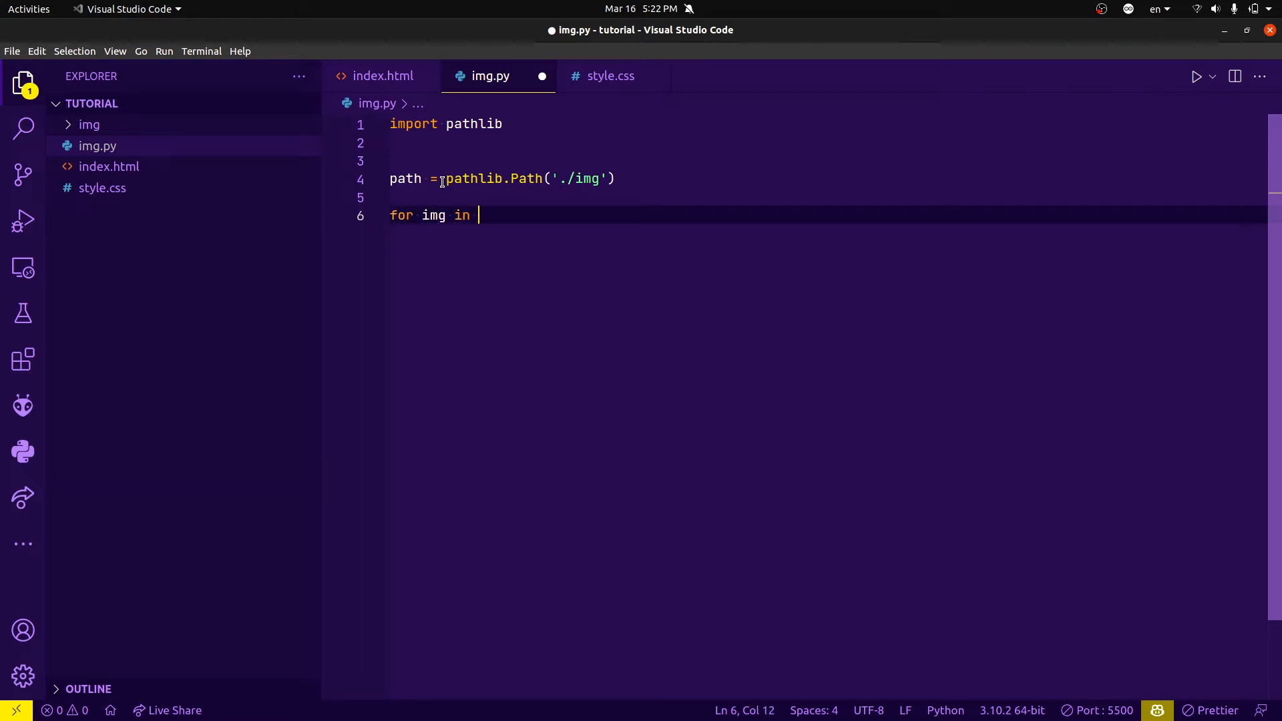
type("path.glob")
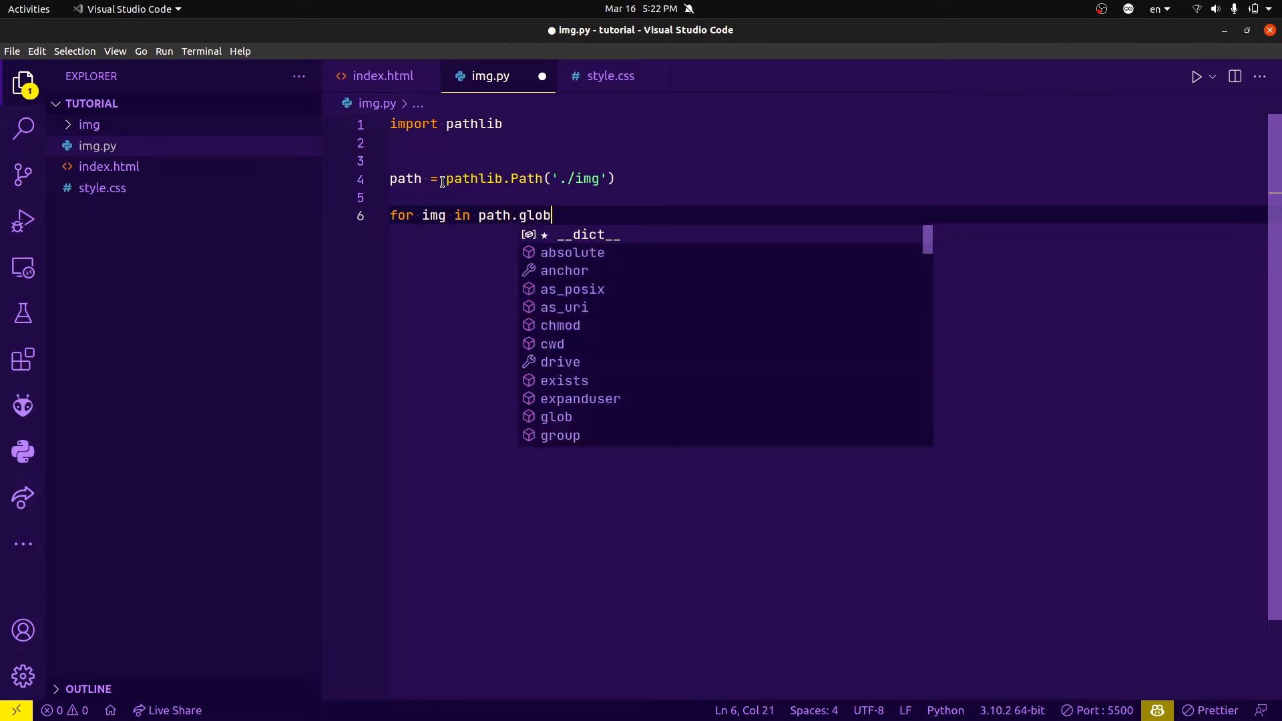
type("('*'):")
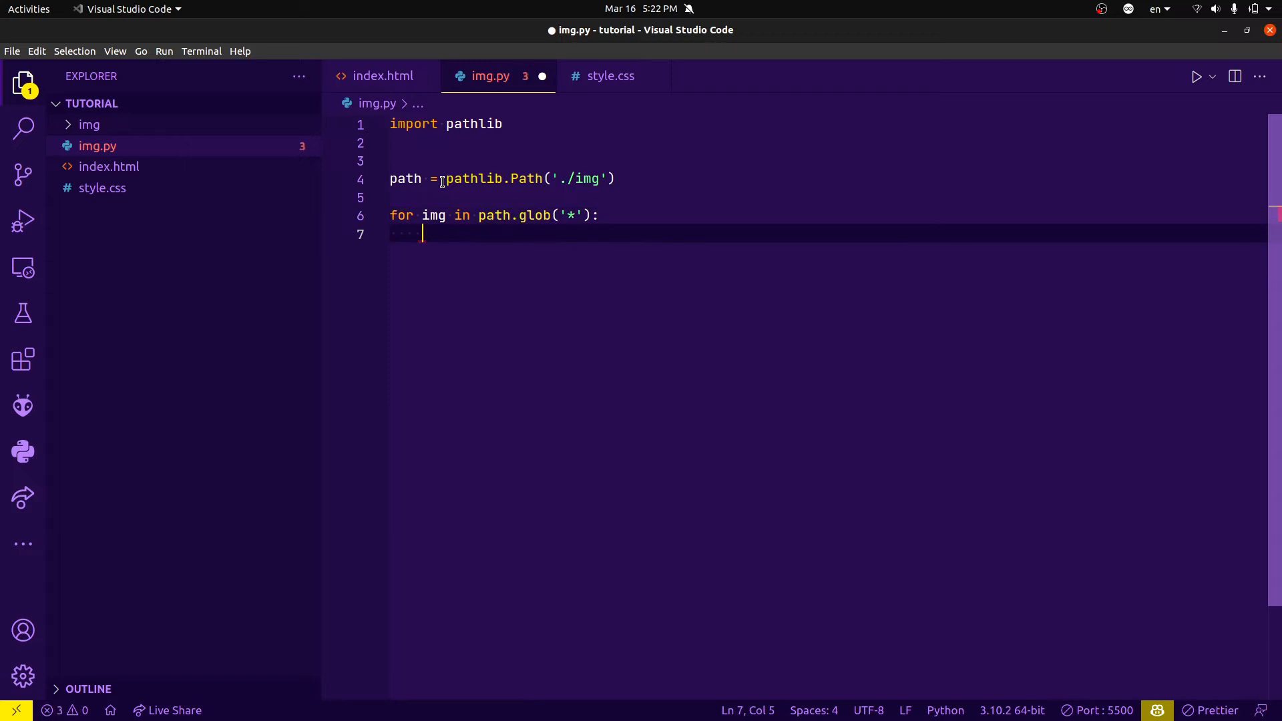
type("print(")
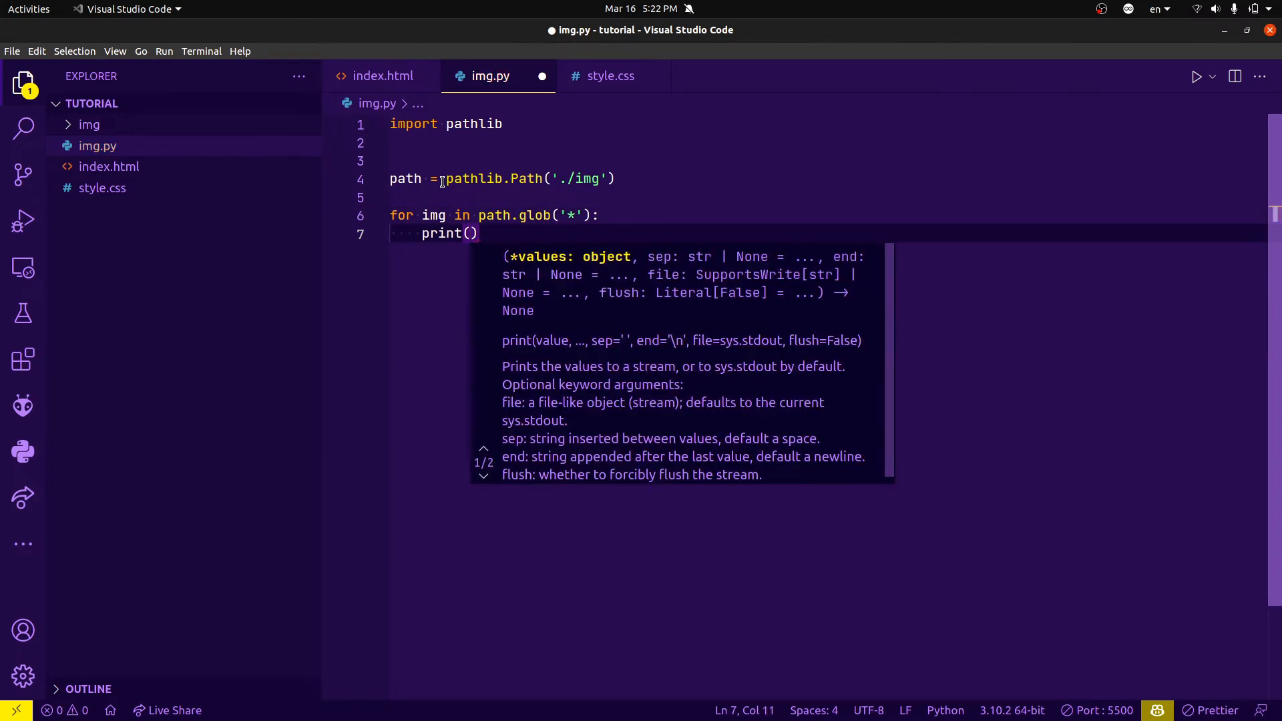
type("'''''")
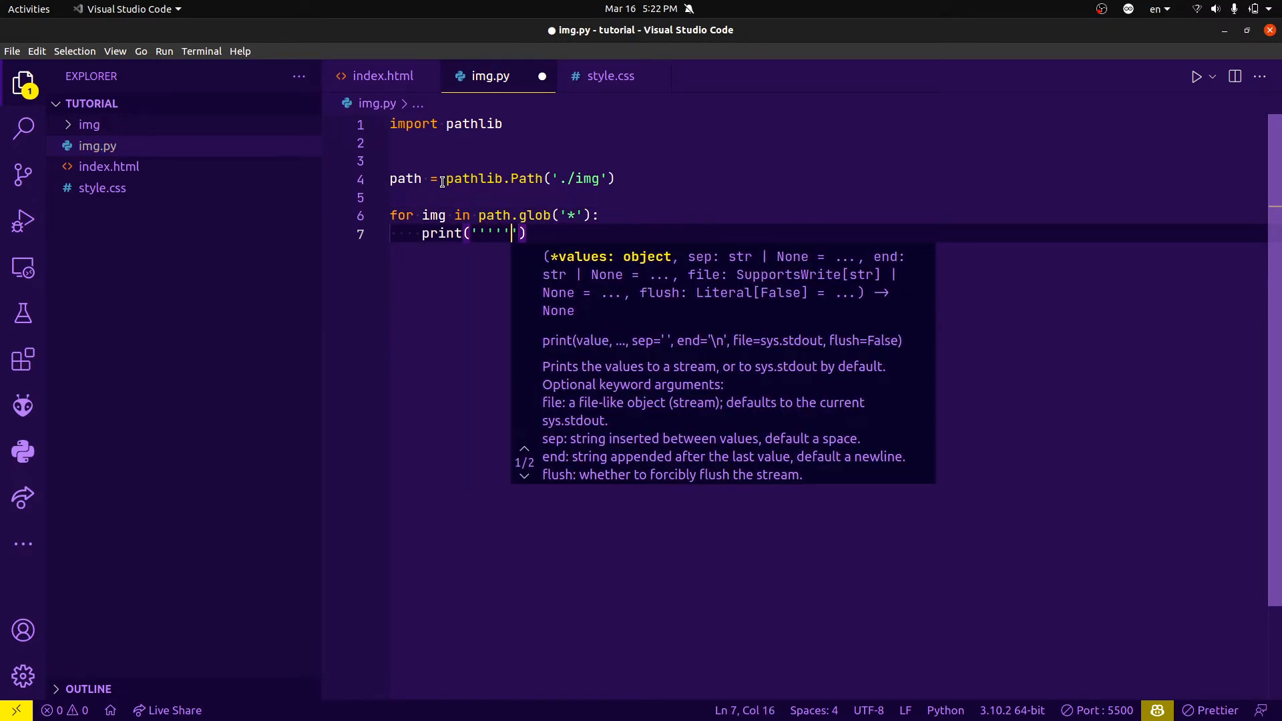
type("f")
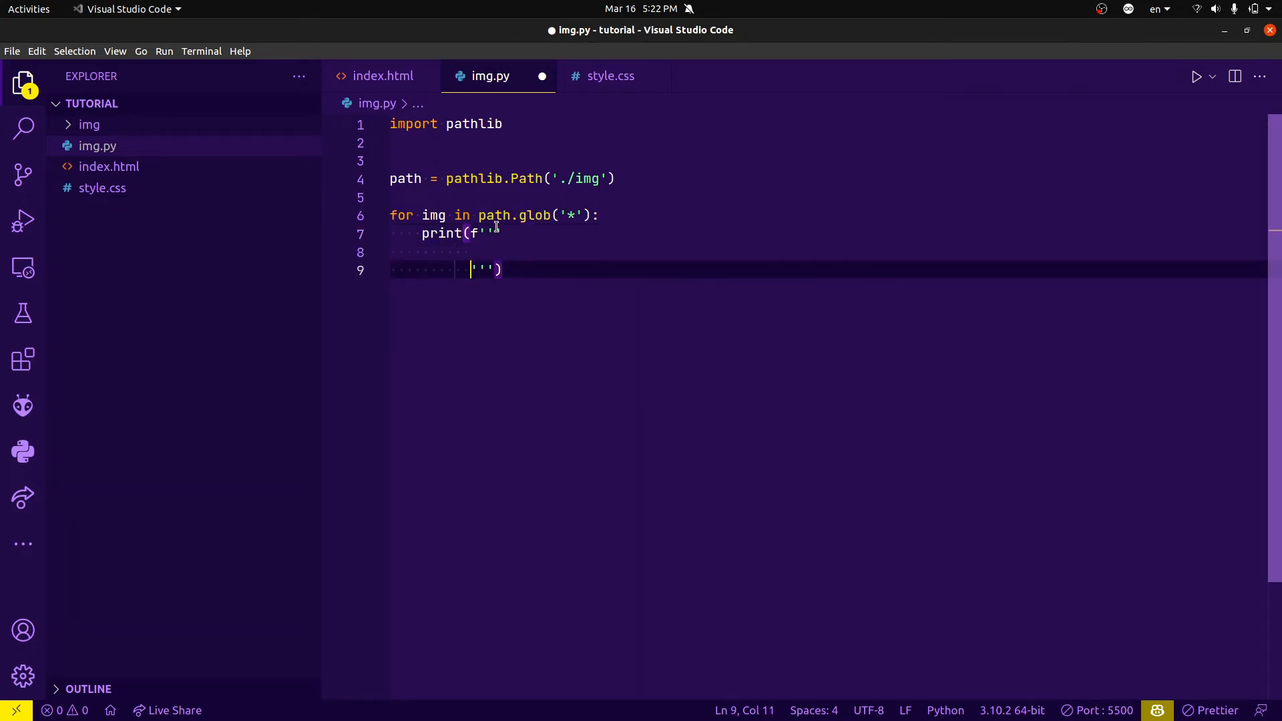
left_click(382, 75)
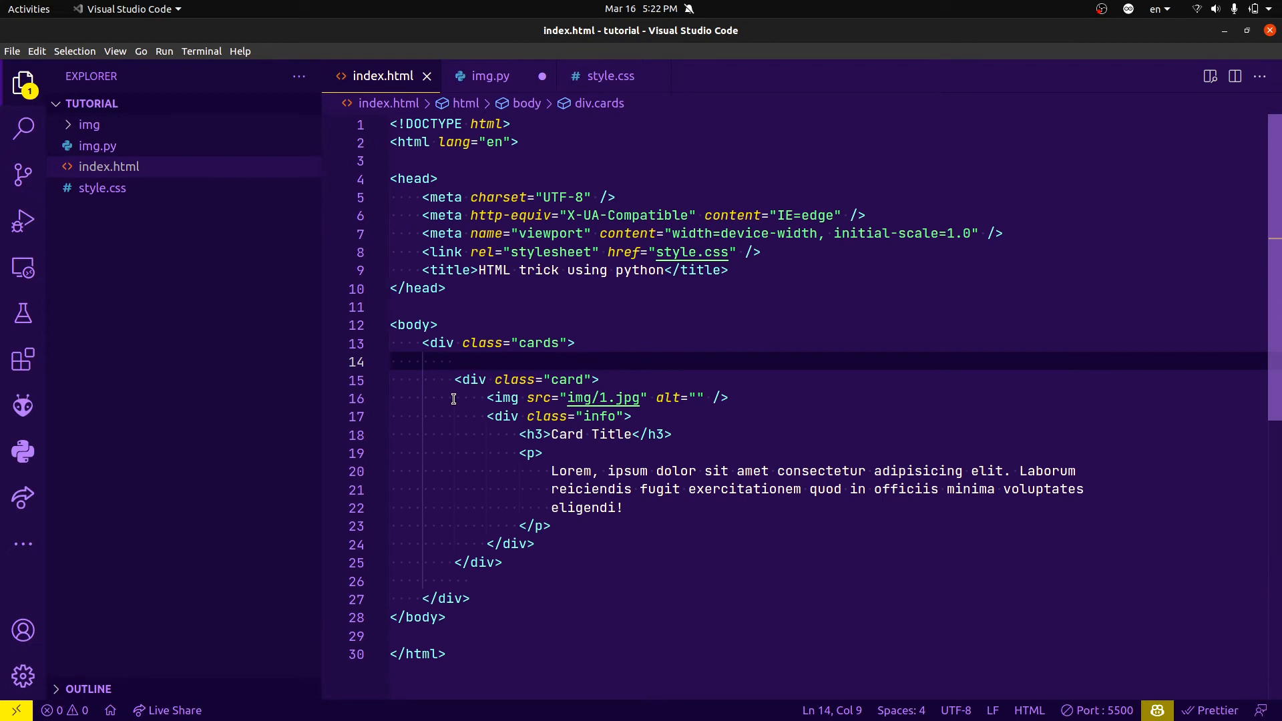
Paste the card div from index.html into the f-string with src set to {img.as_posix()}
left_click_drag(454, 379, 503, 562)
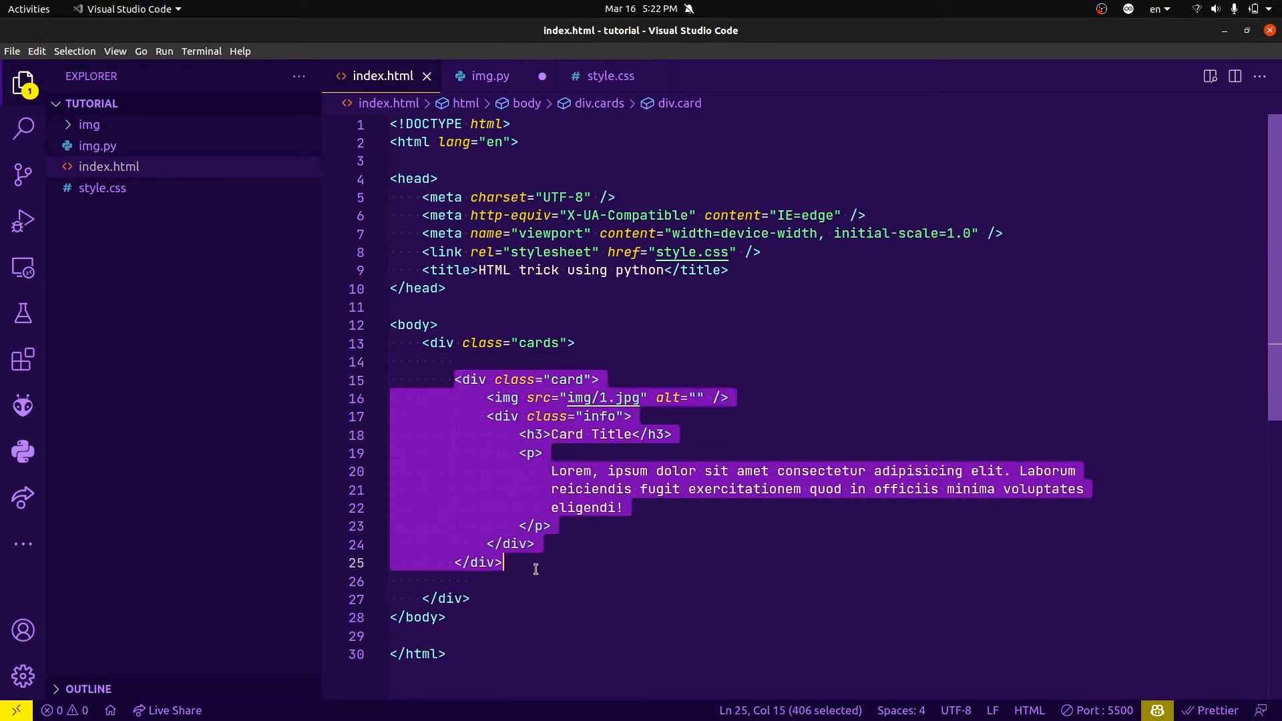
left_click(491, 74)
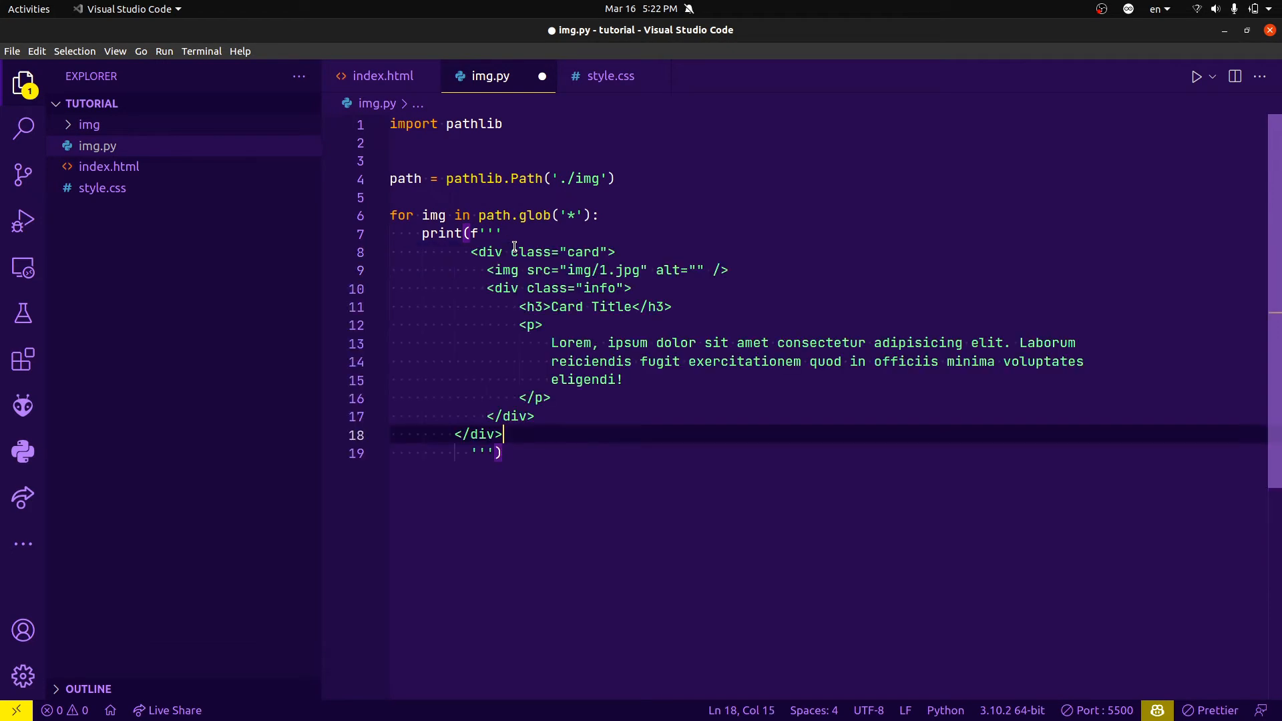
double_click(597, 270)
type("{")
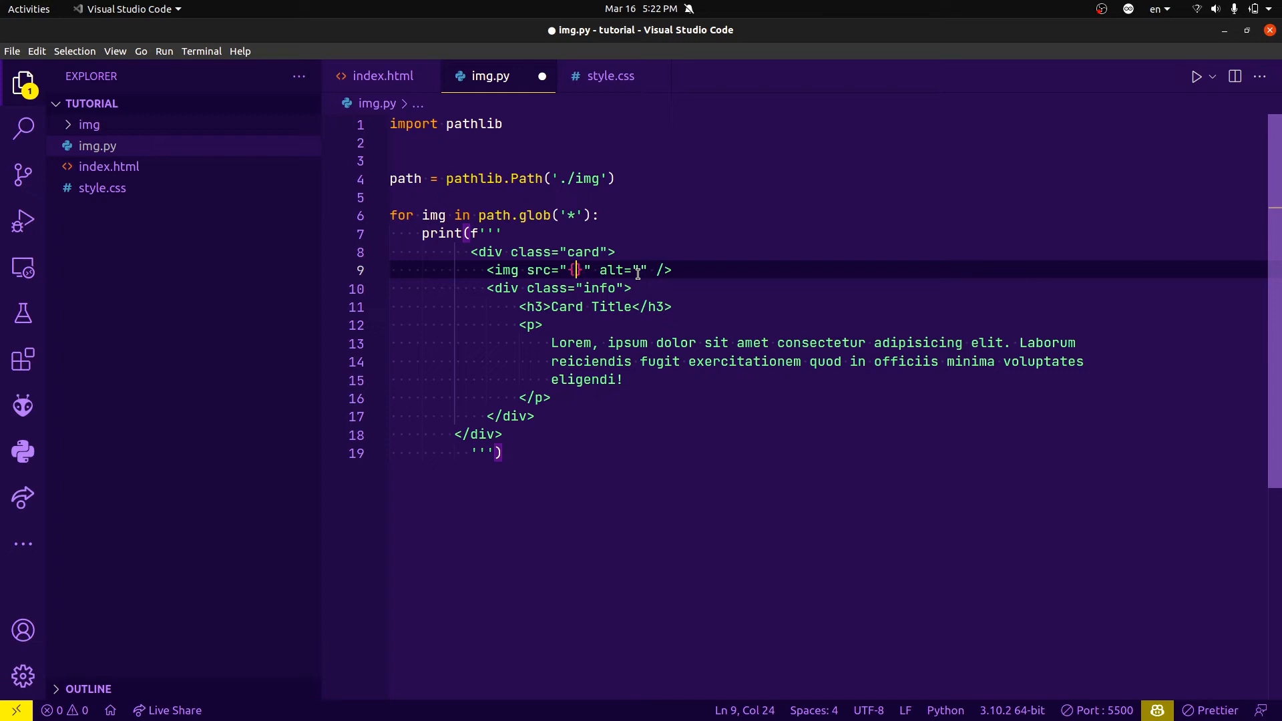
type("img.as_posix(")
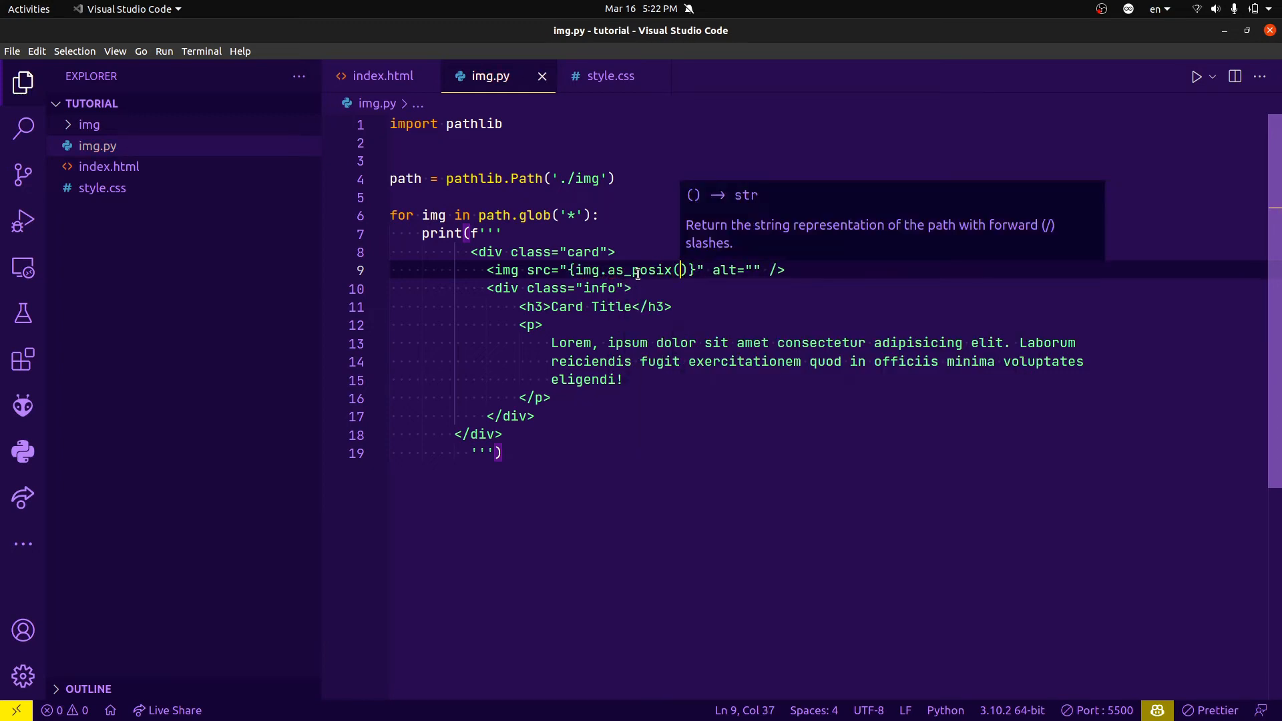
left_click(566, 252)
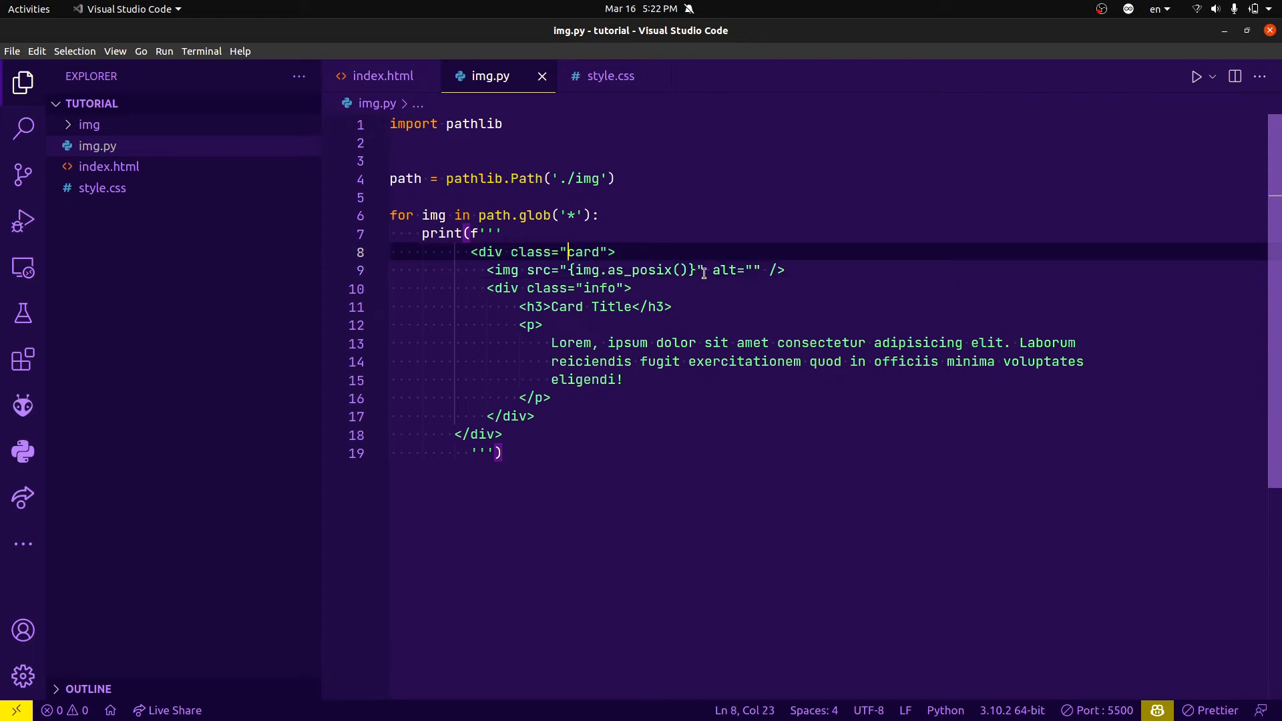
left_click(708, 270)
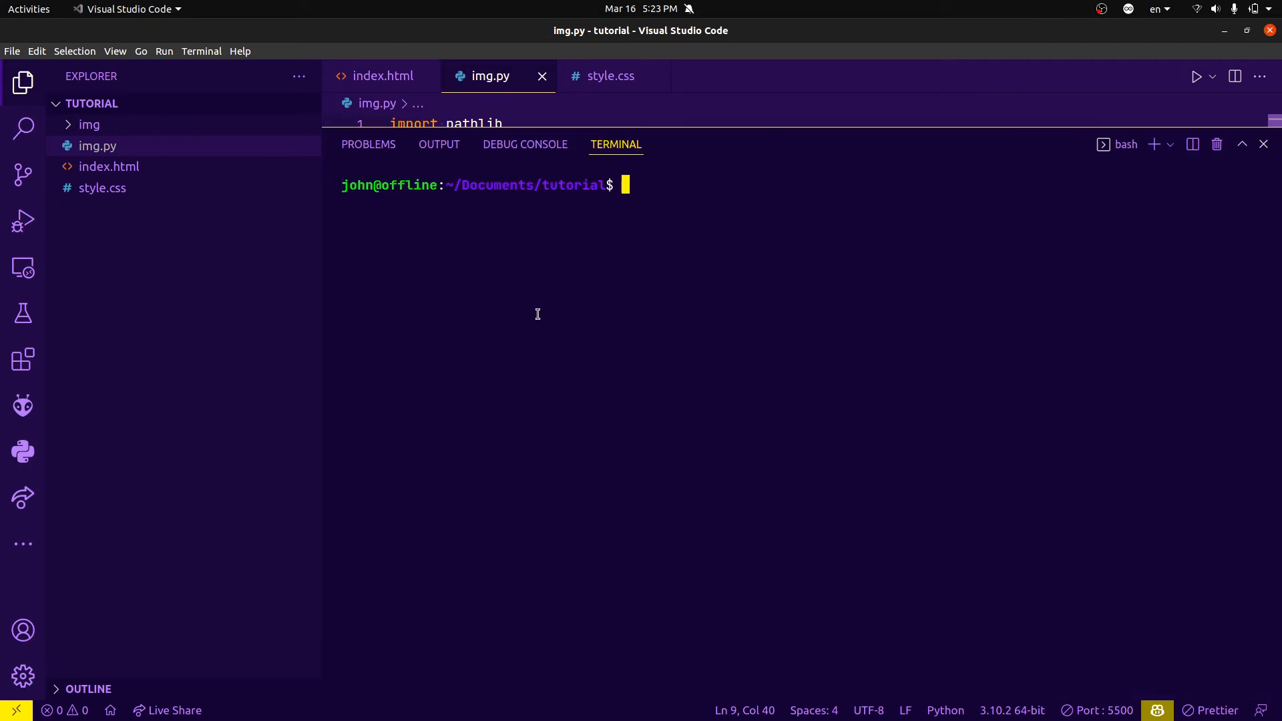
Run python3 img.py >> cards.html in the terminal to write the card output to cards.html
type("python3")
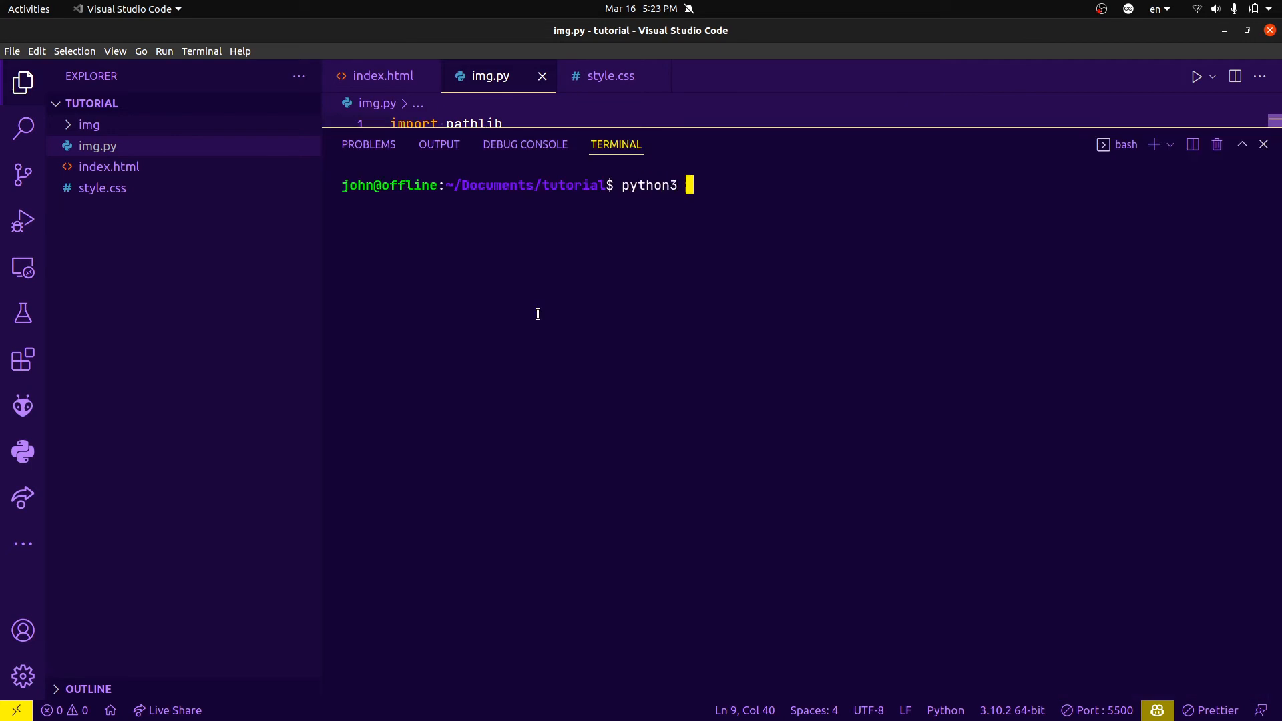
type("img.")
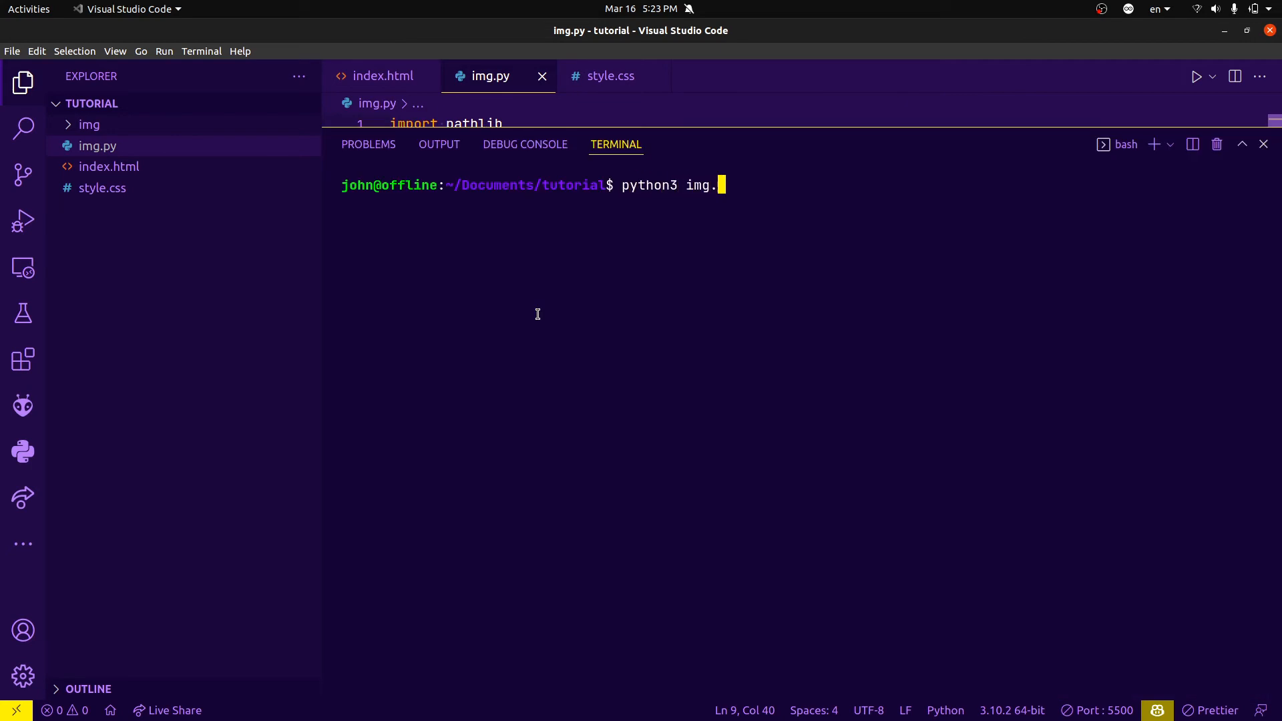
type("py >>")
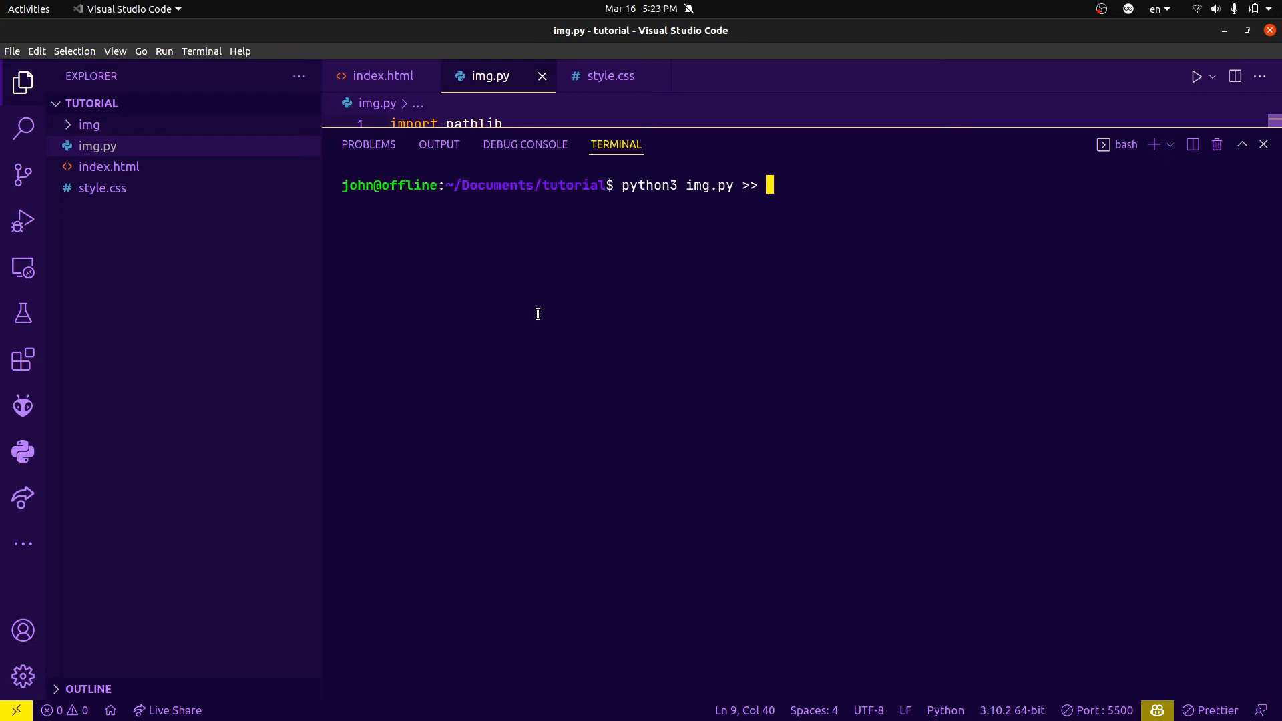
type("ca")
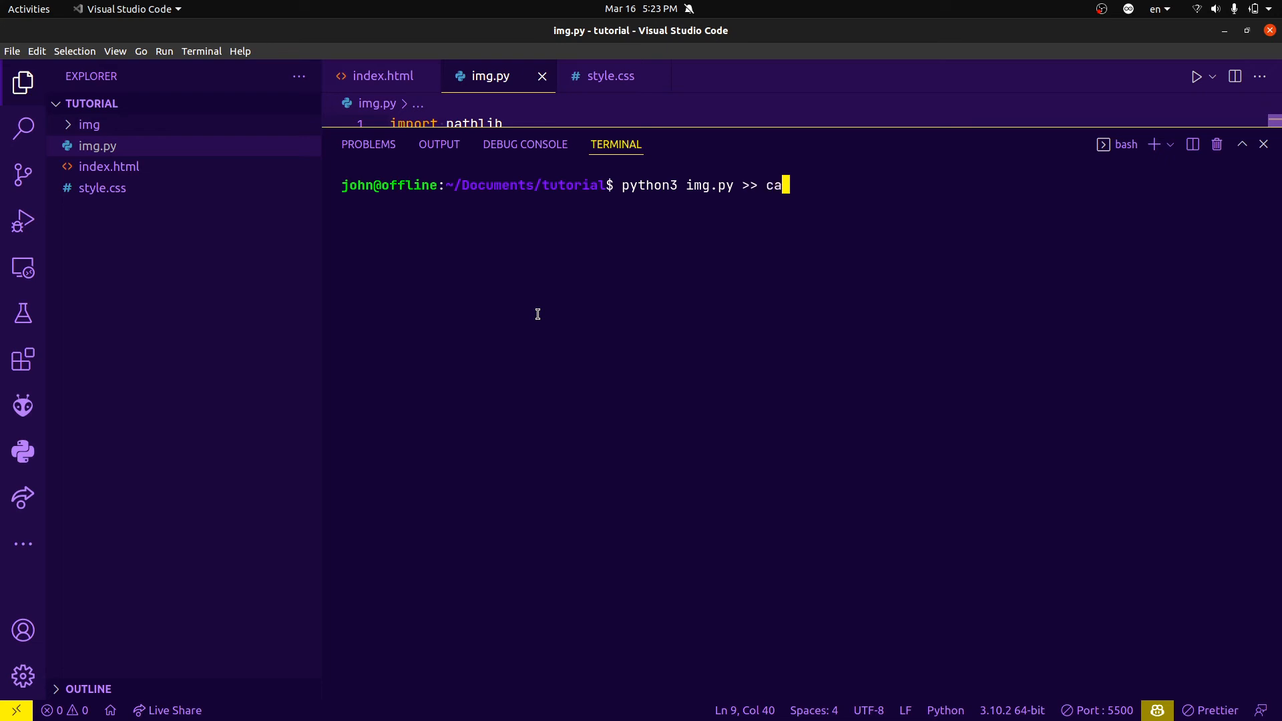
type("rds.p")
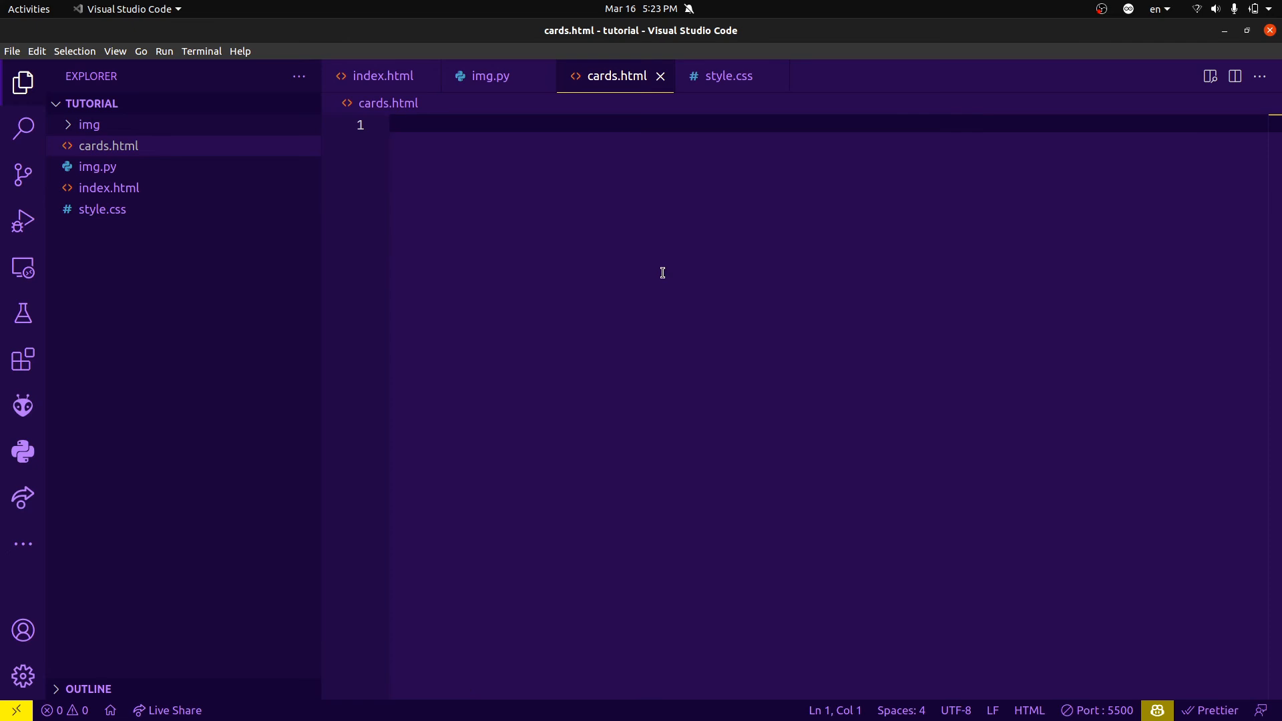
Replace the hand-written card div in index.html with the generated cards
left_click(488, 76)
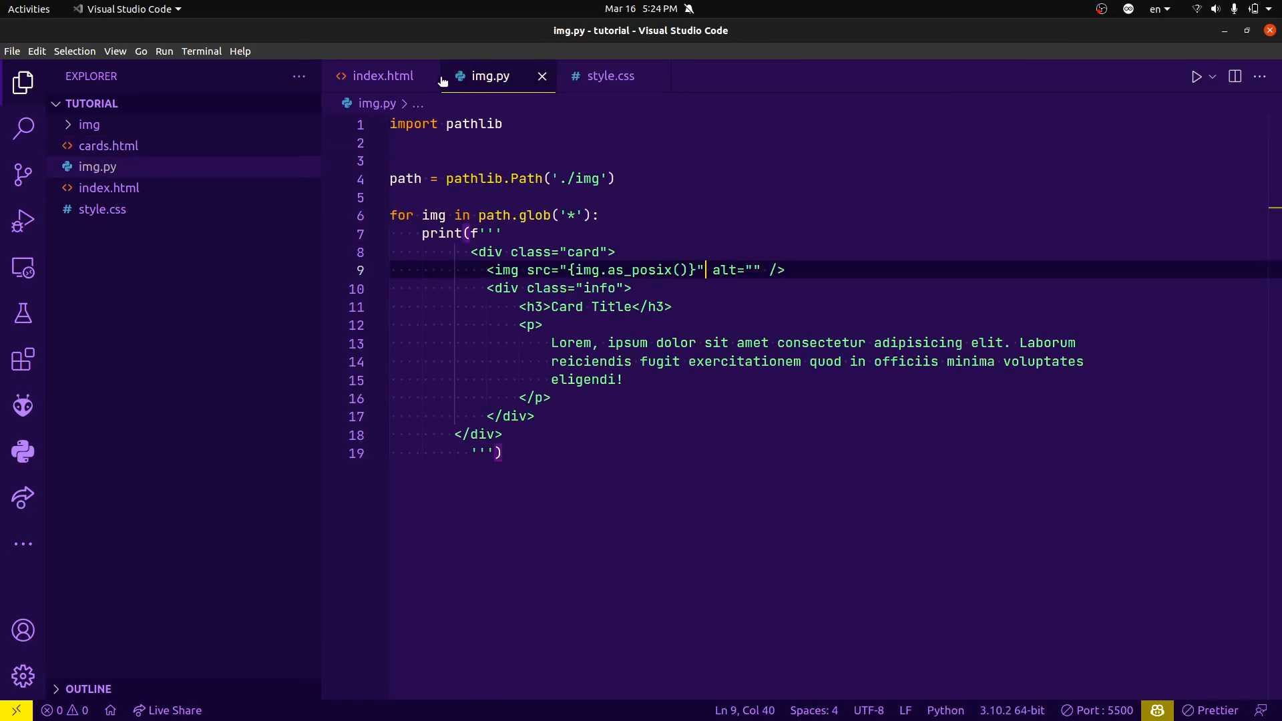
left_click(383, 75)
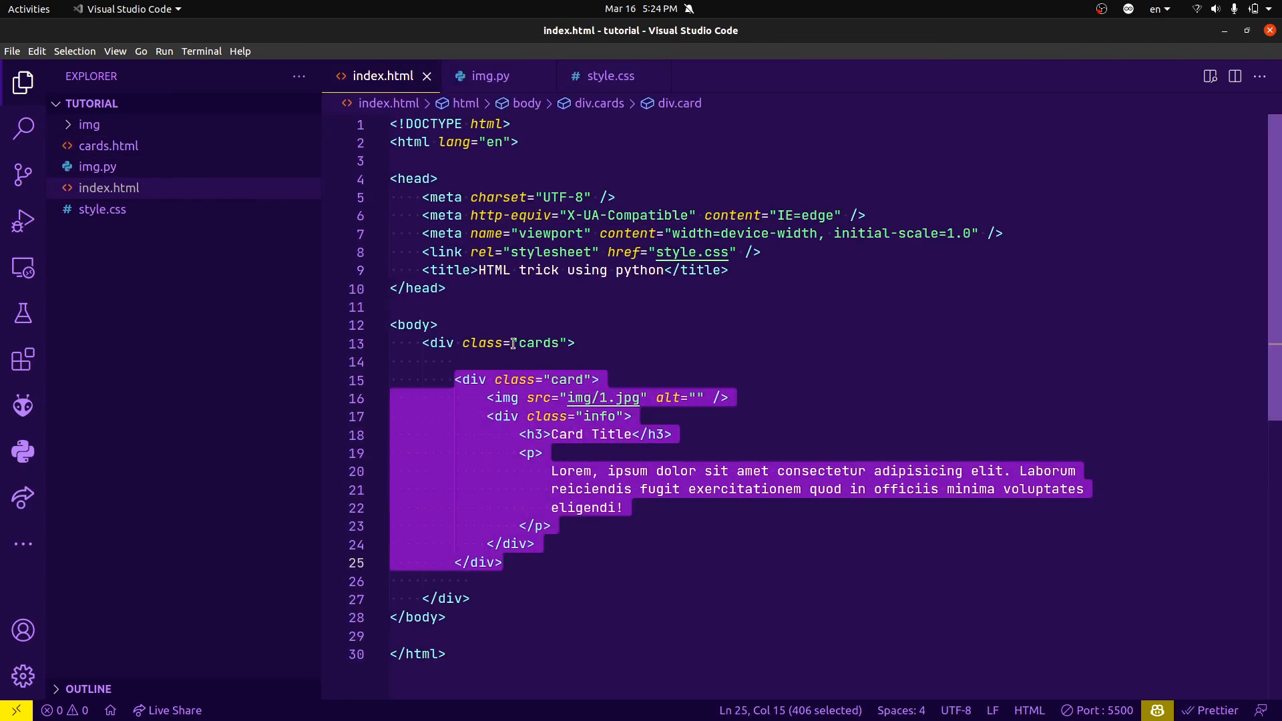
key("Delete")
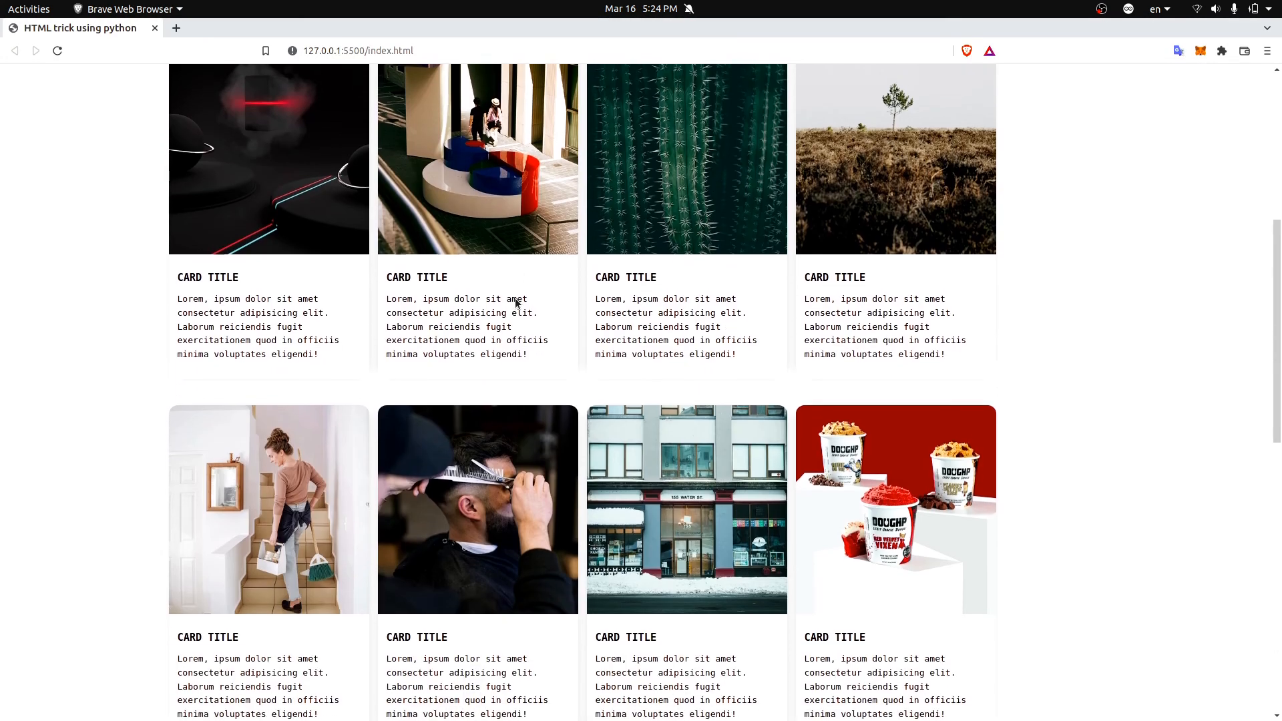
scroll("down", 3)
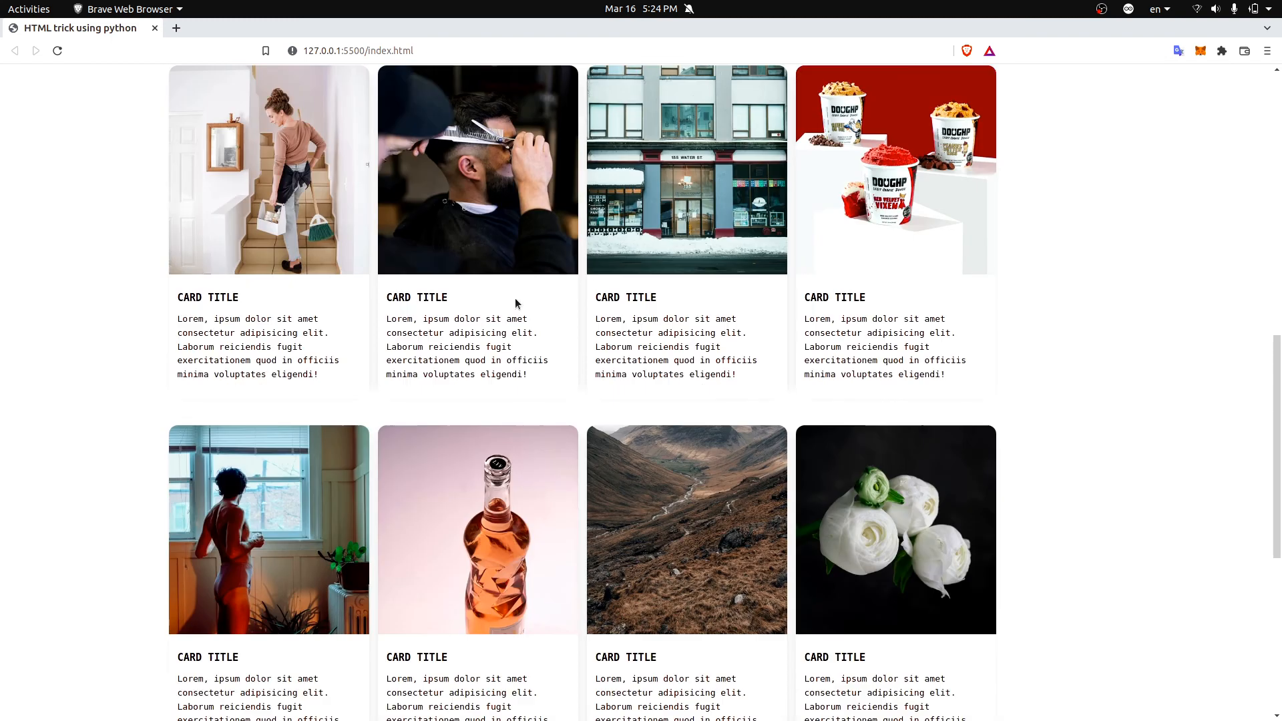
scroll("down", 3)
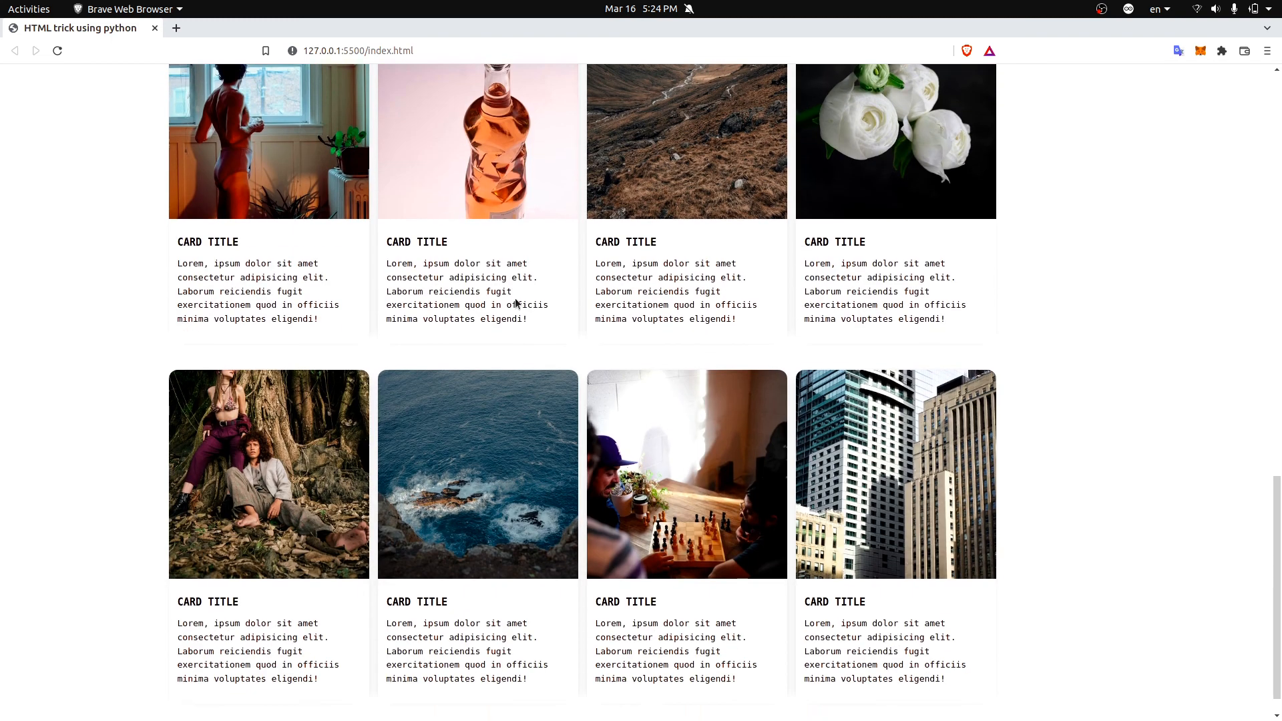
scroll("down", 3)
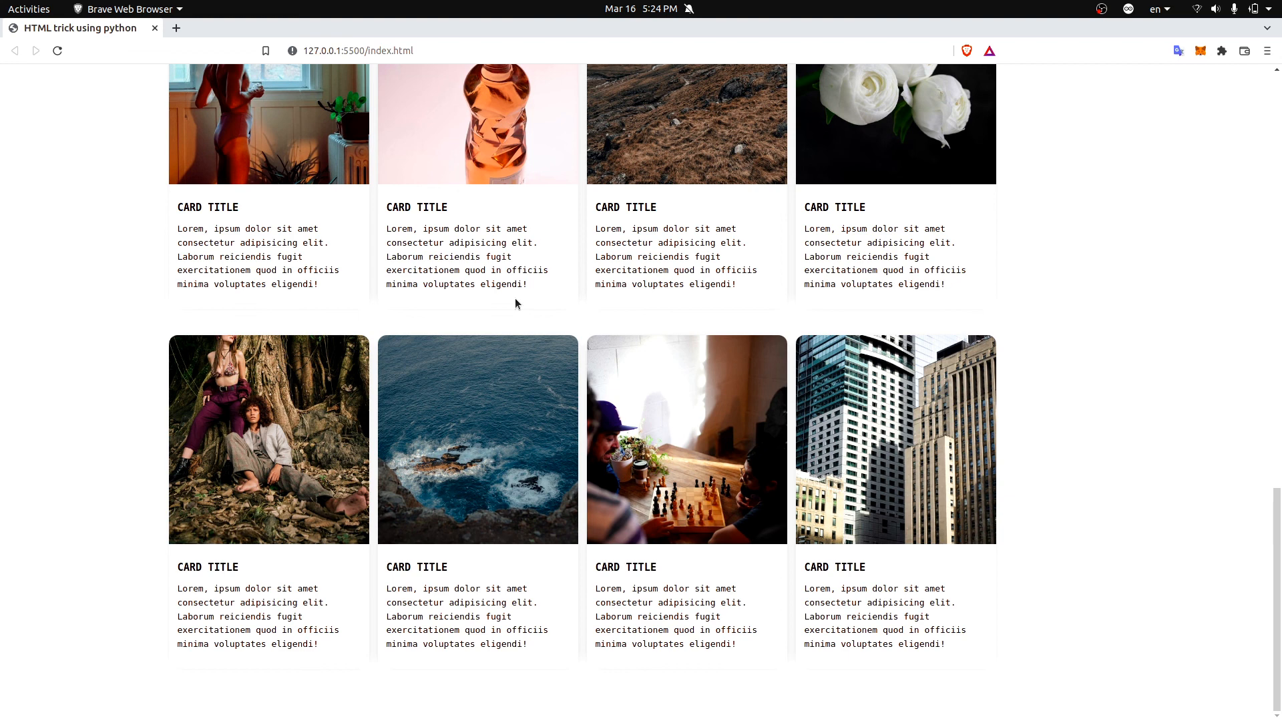
scroll("down", 3)
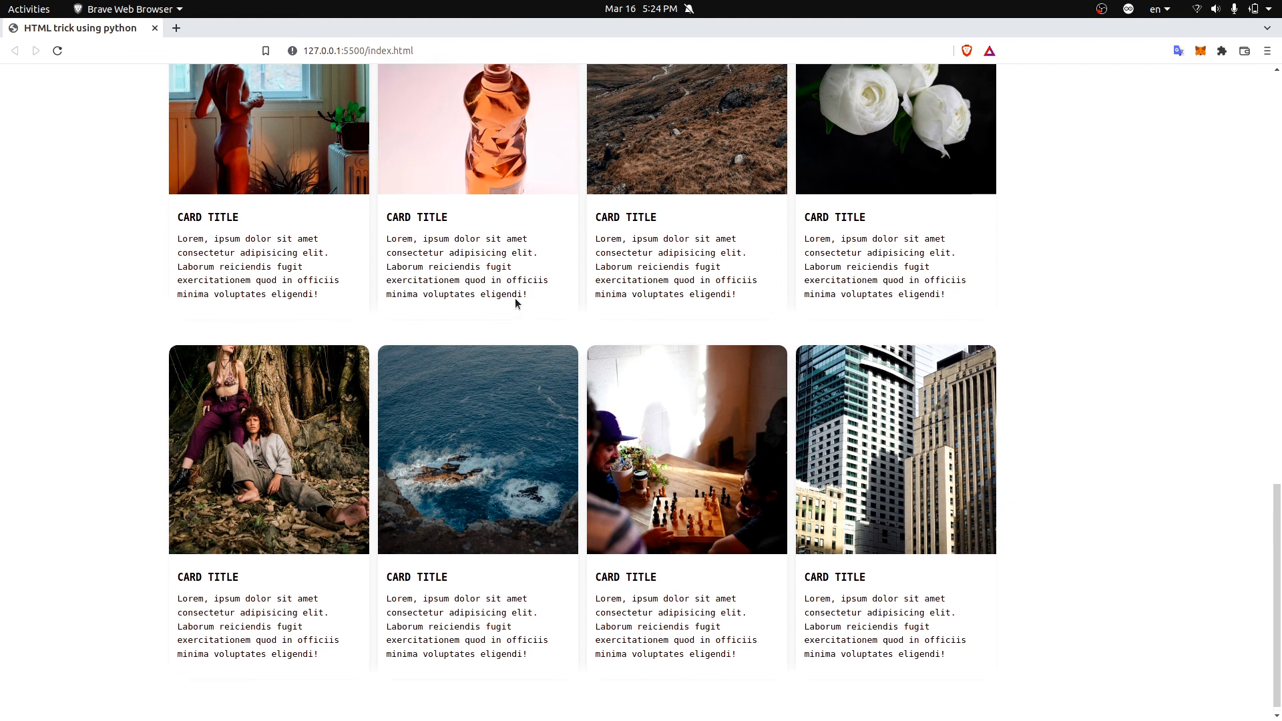